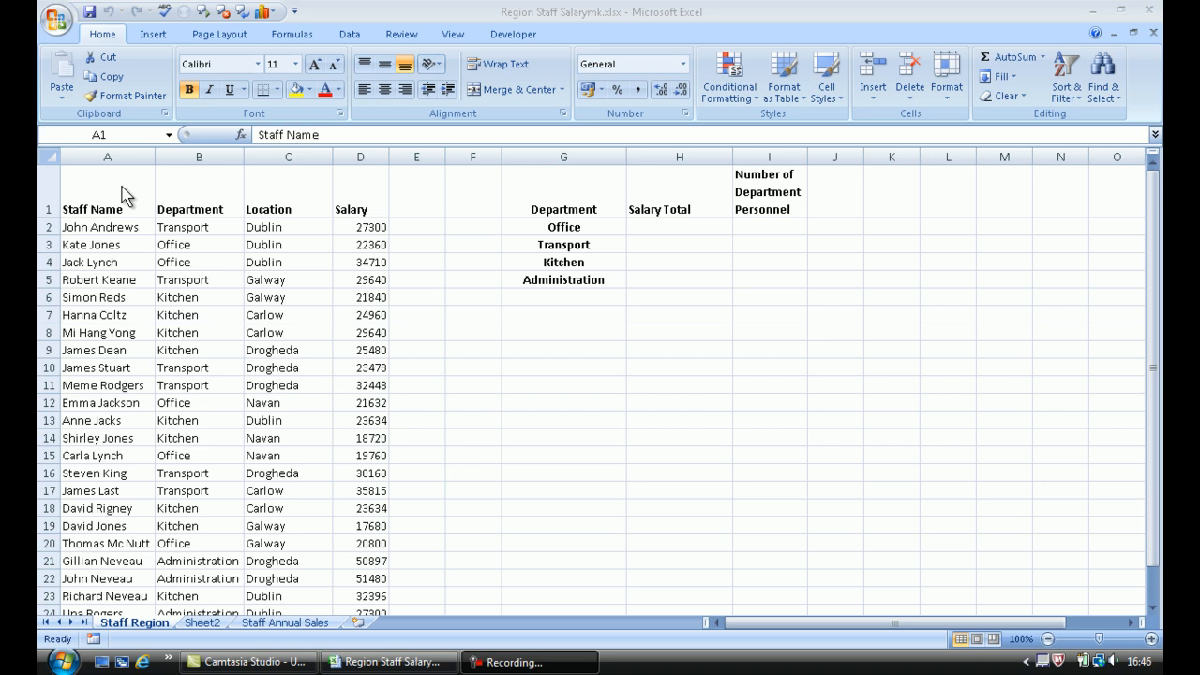
{"action": "mouse_move", "coordinate": [190, 200]}
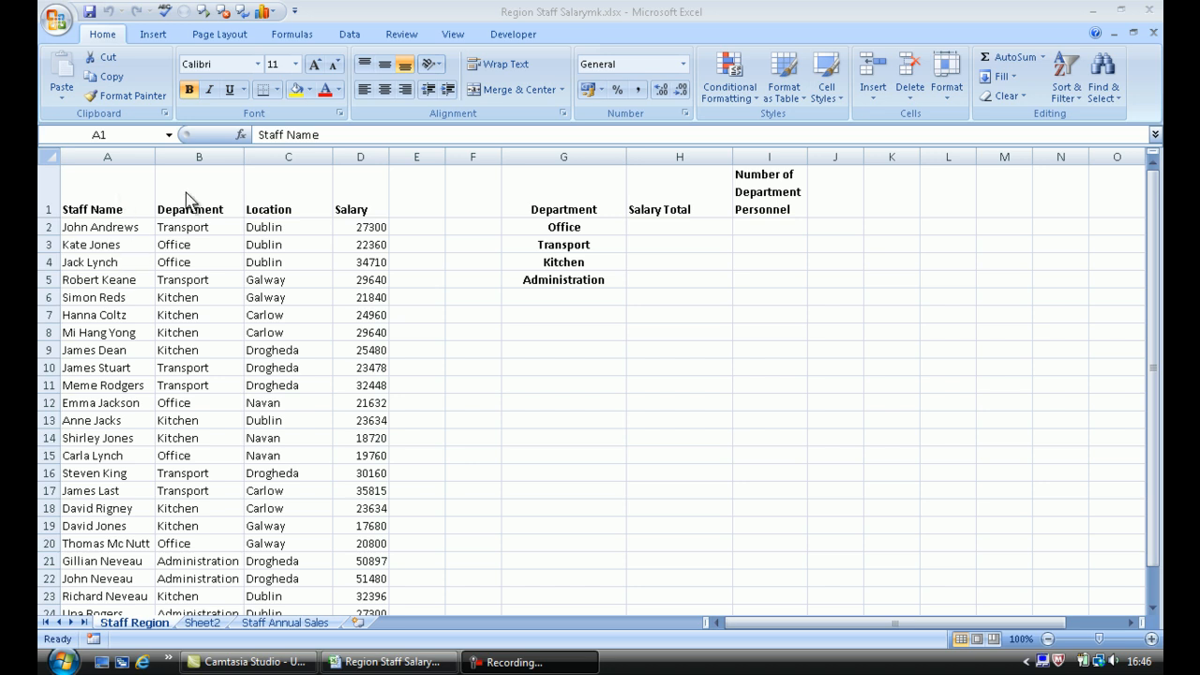
{"action": "mouse_move", "coordinate": [274, 223]}
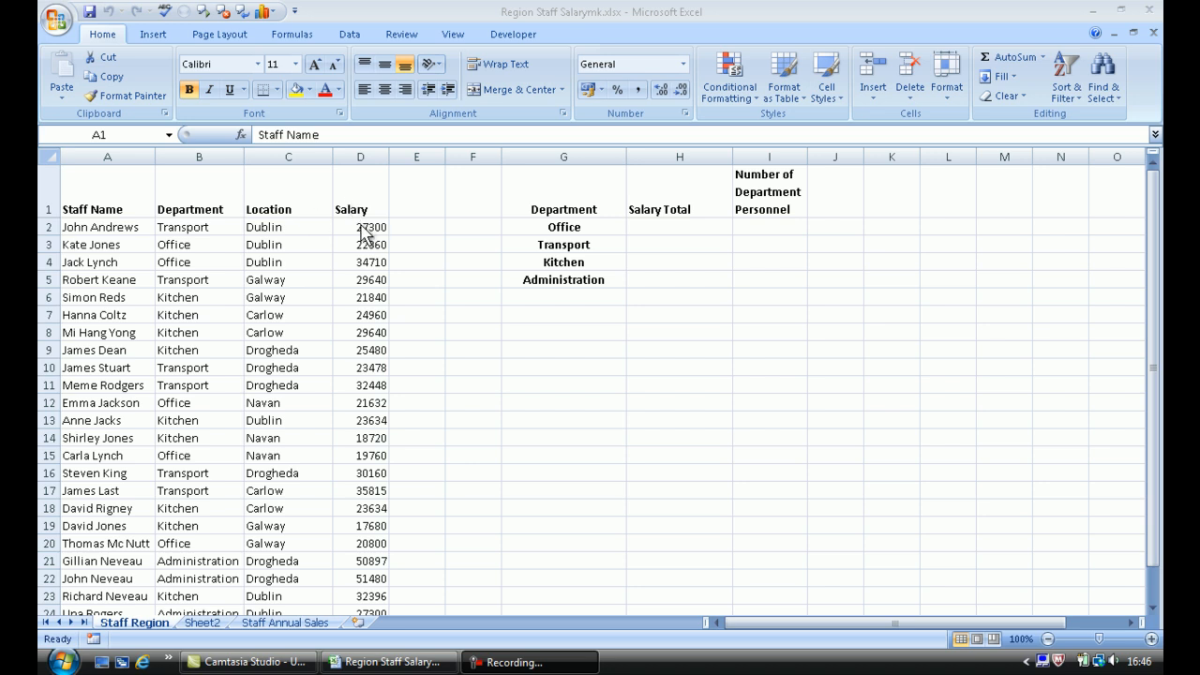
{"action": "mouse_move", "coordinate": [213, 260]}
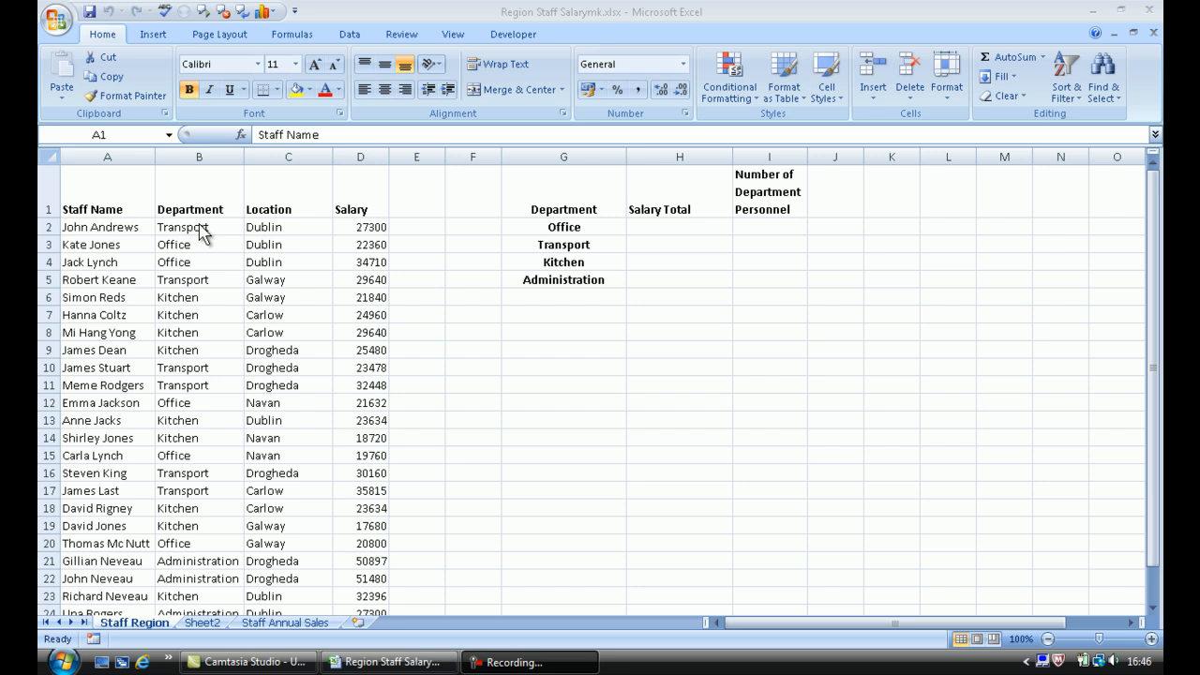
{"action": "mouse_move", "coordinate": [199, 234]}
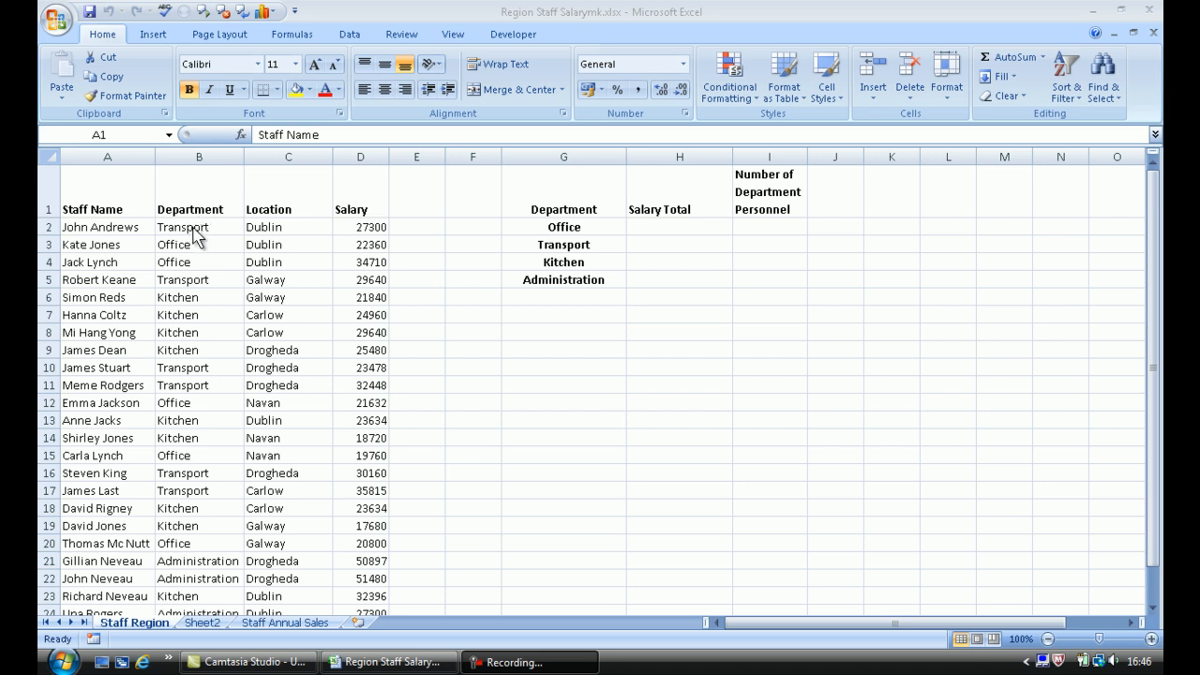
{"action": "mouse_move", "coordinate": [240, 240]}
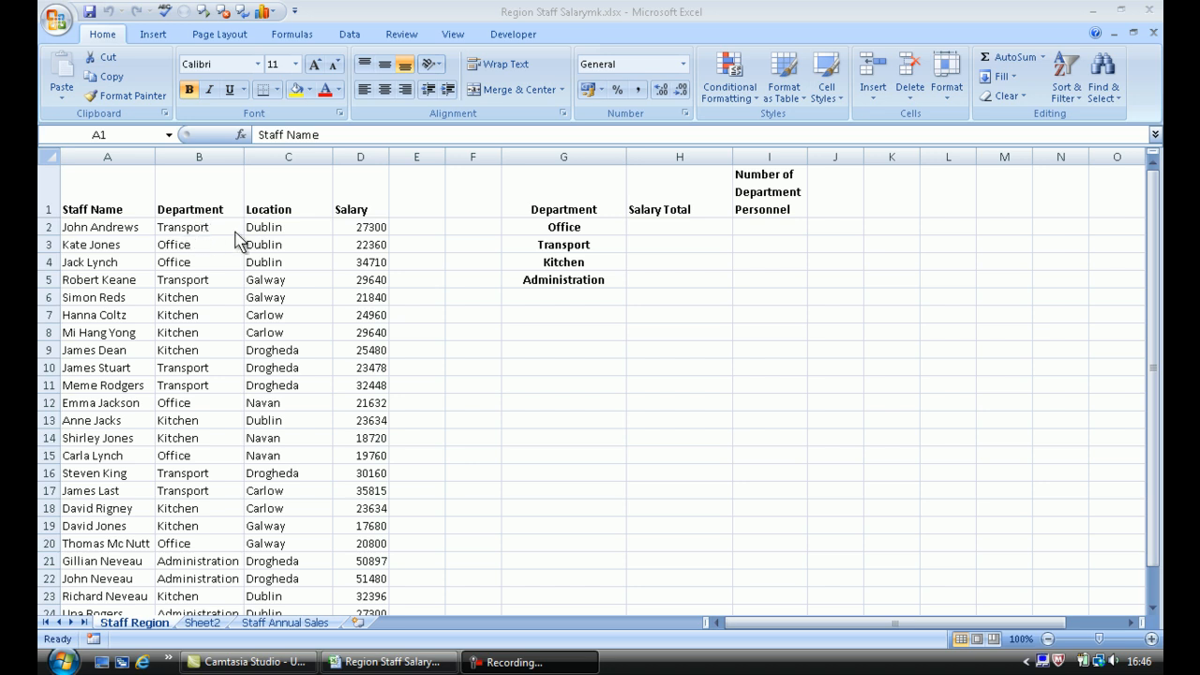
{"action": "mouse_move", "coordinate": [354, 233]}
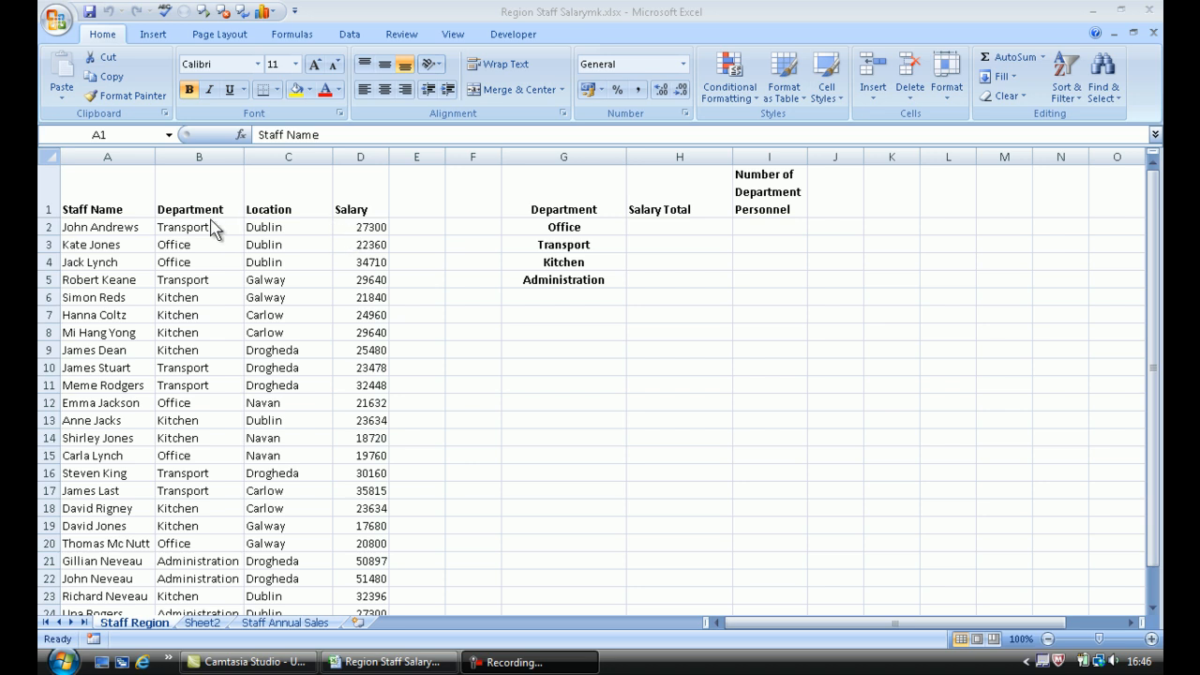
{"action": "mouse_move", "coordinate": [304, 342]}
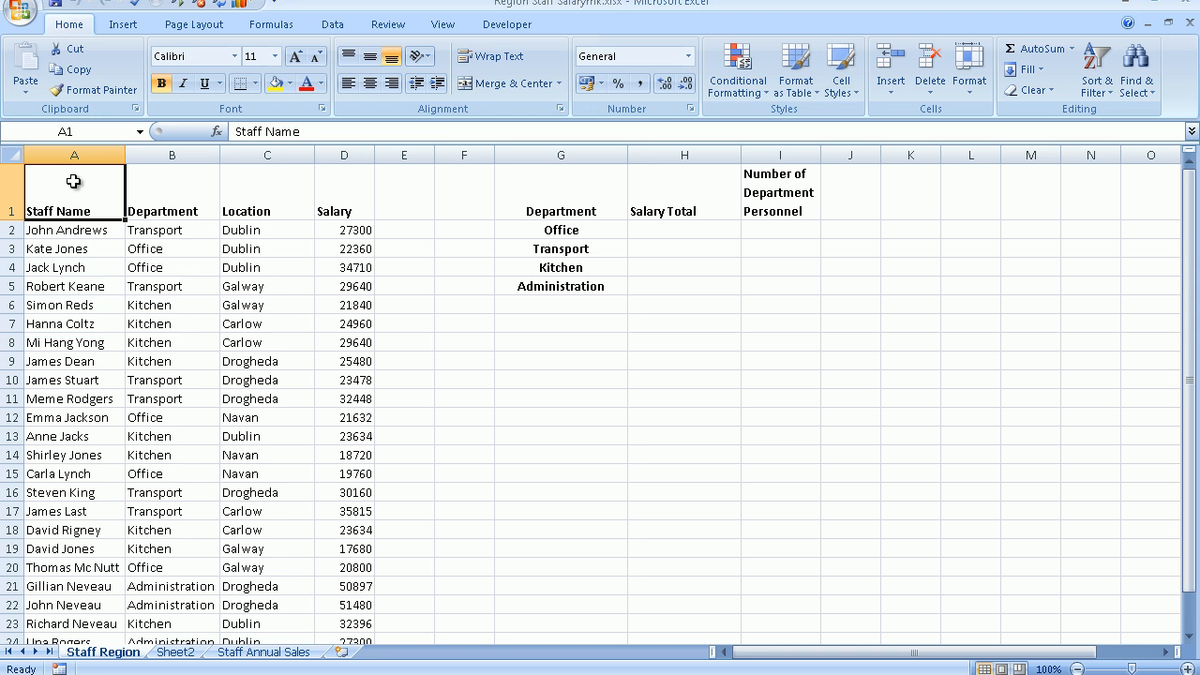
{"action": "mouse_move", "coordinate": [93, 143]}
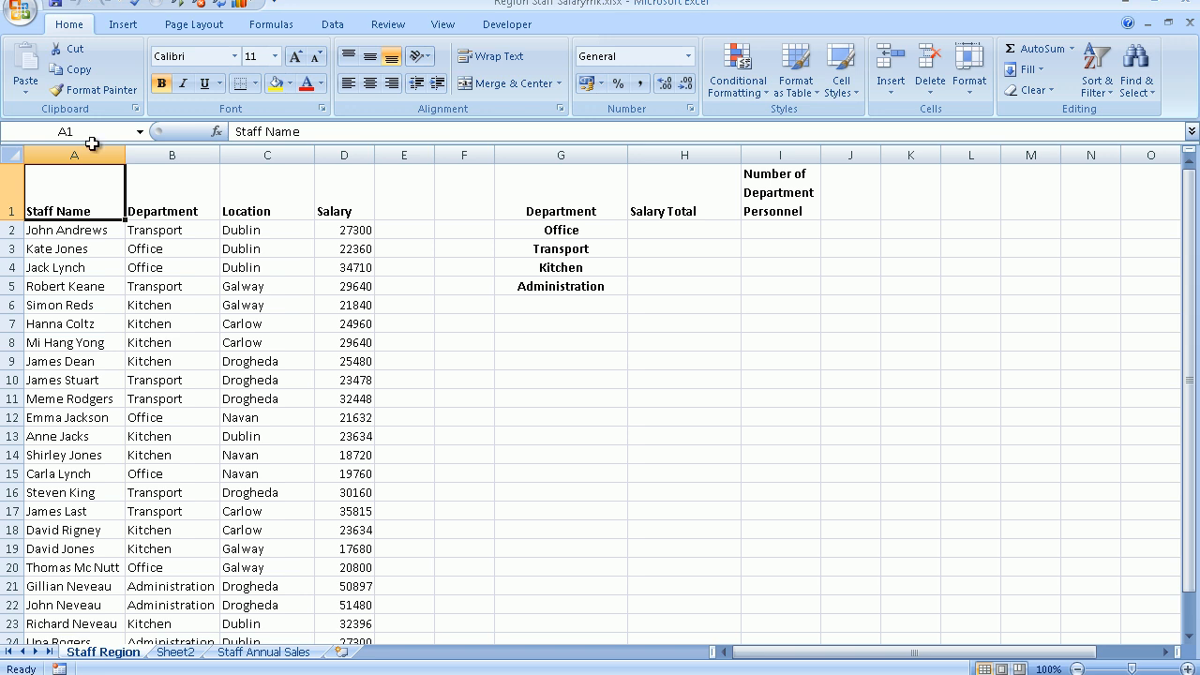
{"action": "mouse_move", "coordinate": [122, 23]}
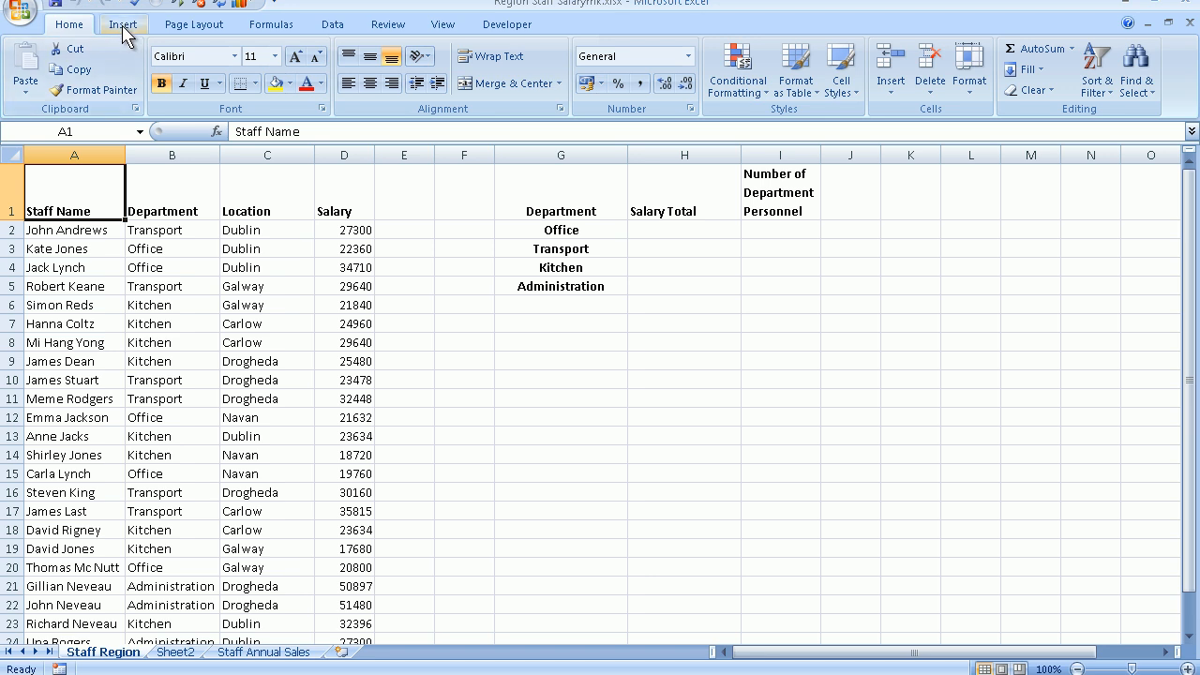
- Insert a PivotTable from 'Staff Region'!$A$1:$D$26 onto a new worksheet
{"action": "left_click", "coordinate": [123, 24]}
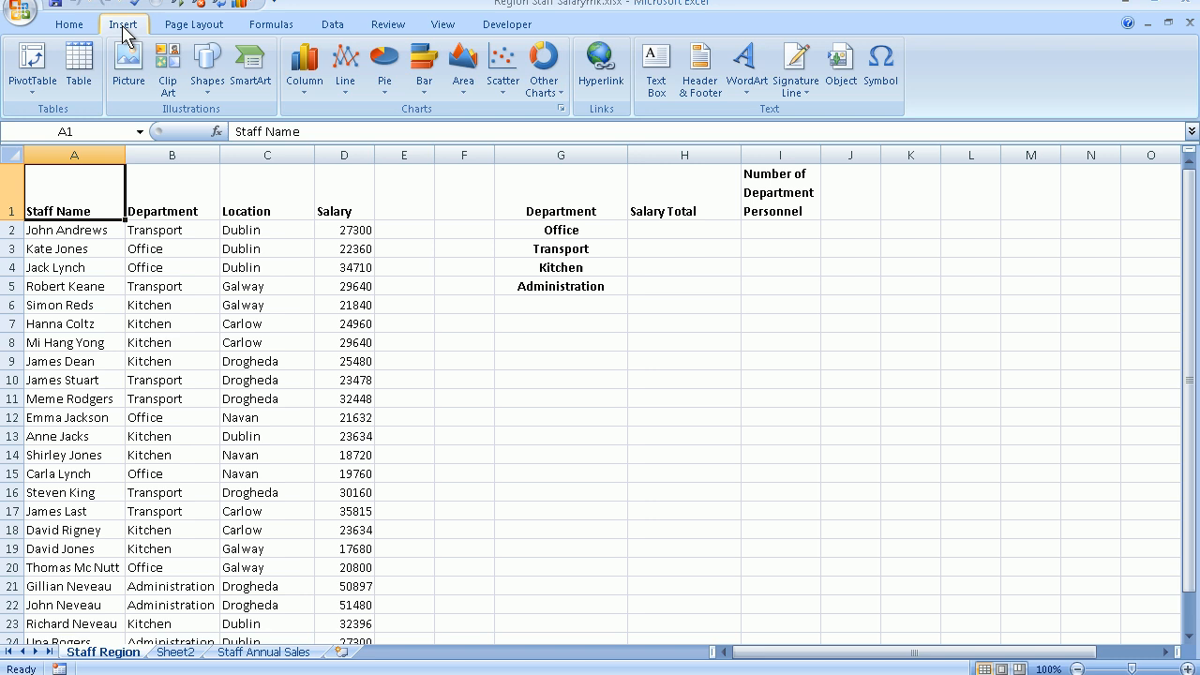
{"action": "mouse_move", "coordinate": [31, 65]}
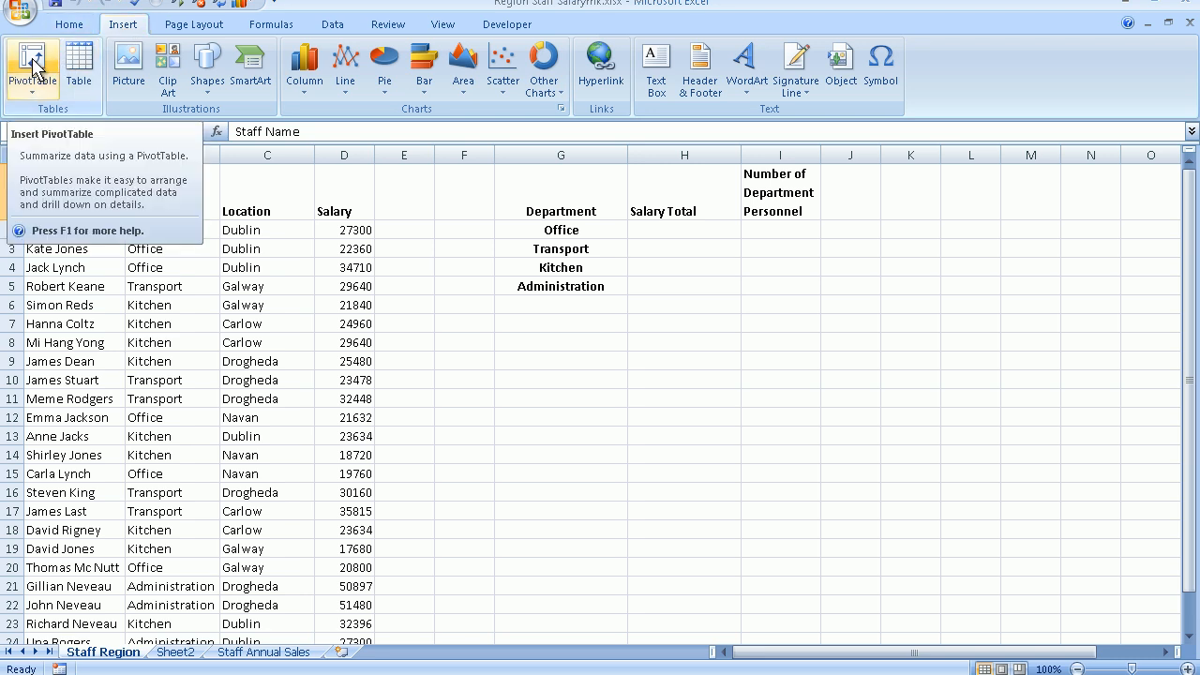
{"action": "left_click", "coordinate": [32, 66]}
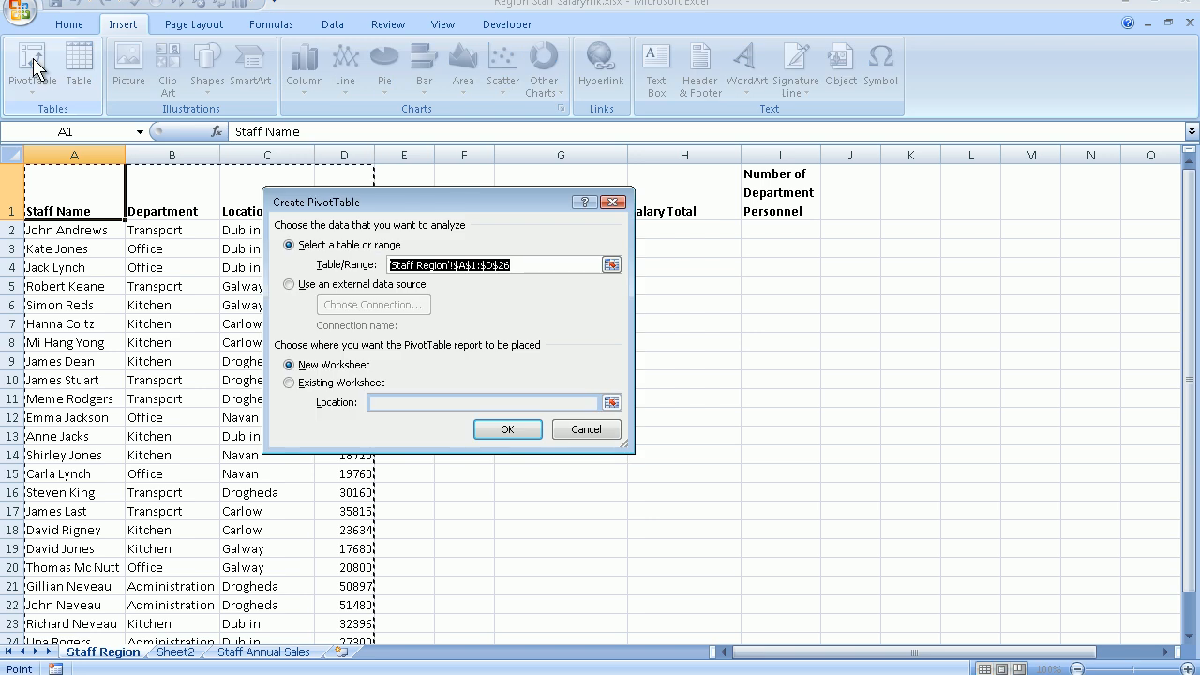
{"action": "mouse_move", "coordinate": [329, 260]}
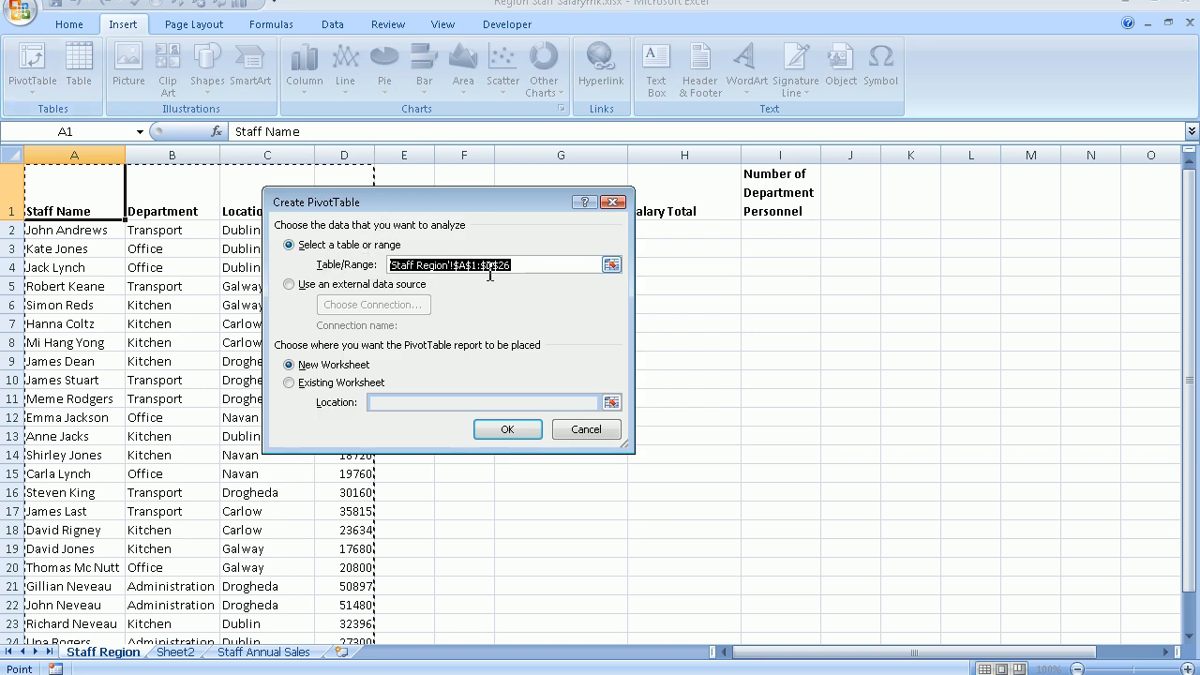
{"action": "left_click", "coordinate": [507, 429]}
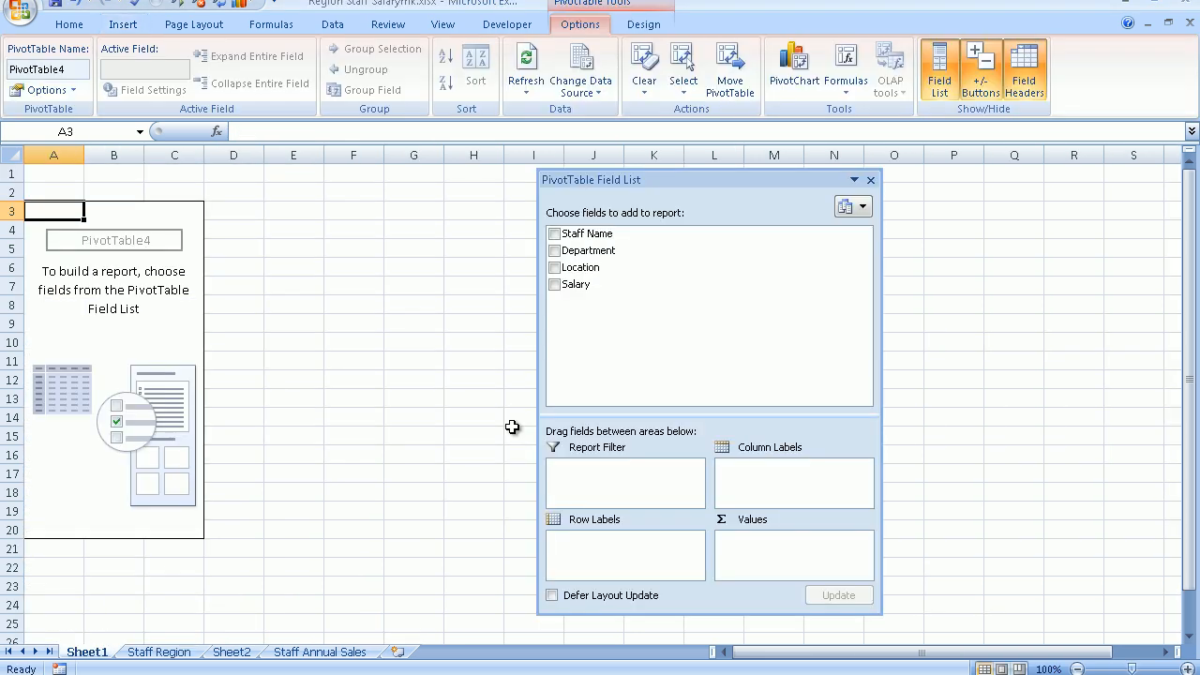
{"action": "mouse_move", "coordinate": [697, 178]}
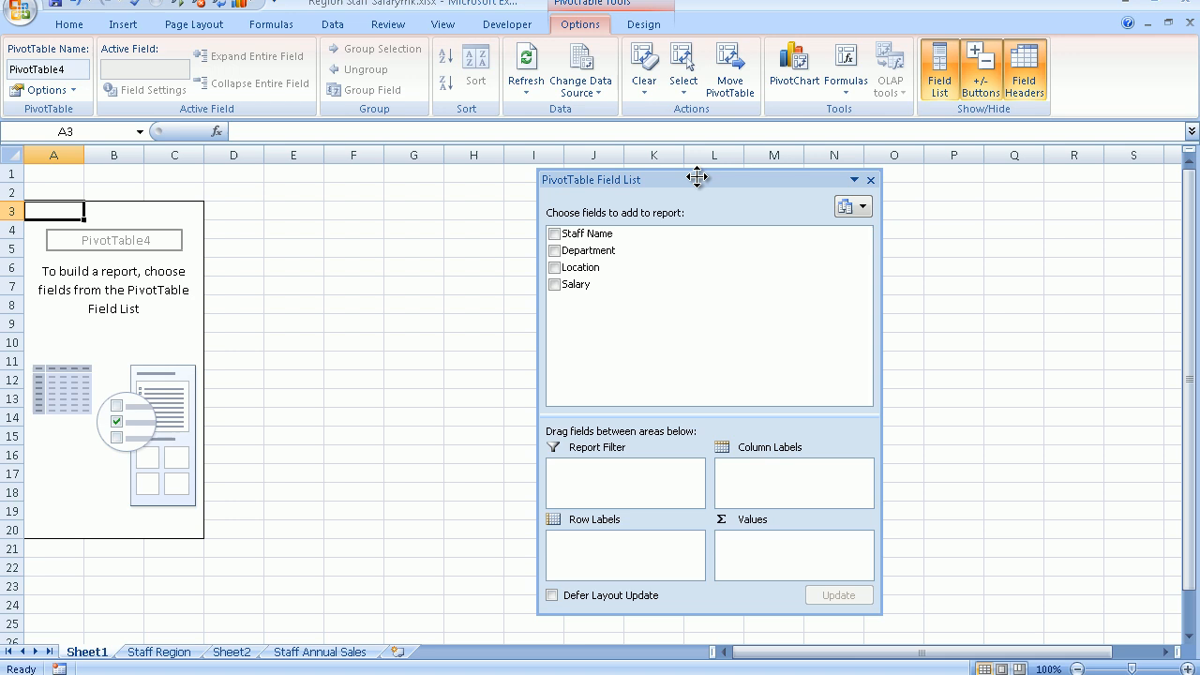
- Drag the PivotTable Field List pane to a new position on Sheet1
{"action": "left_click_drag", "start_coordinate": [699, 178], "coordinate": [535, 143]}
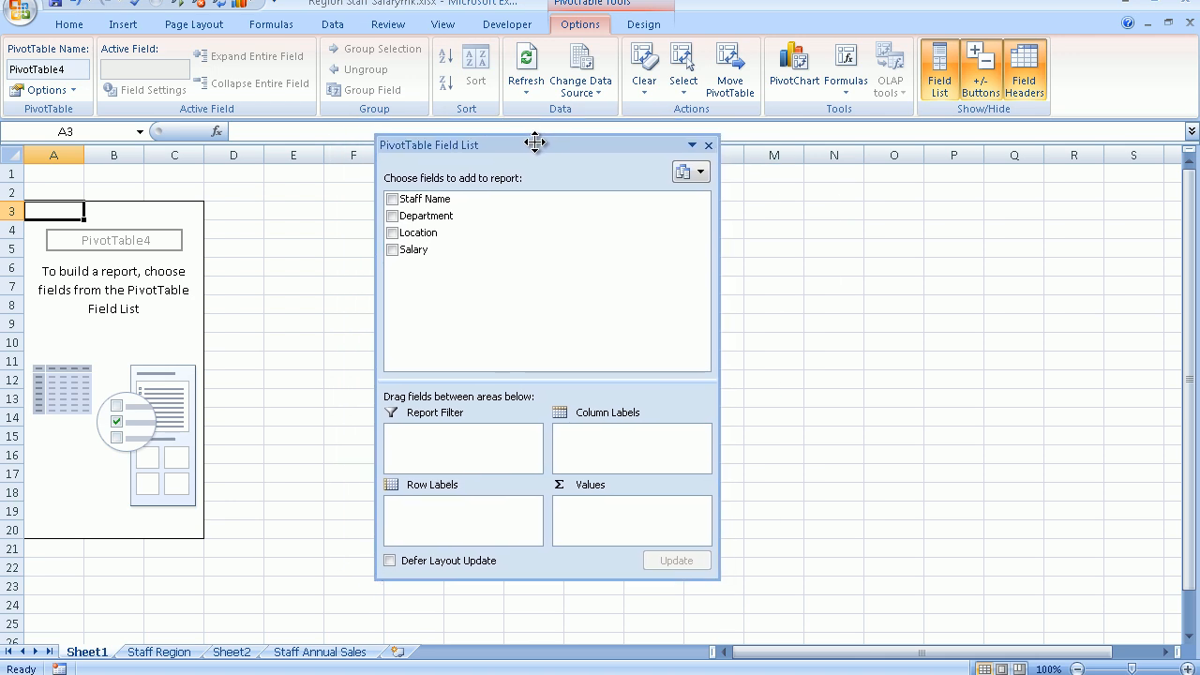
{"action": "mouse_move", "coordinate": [570, 321]}
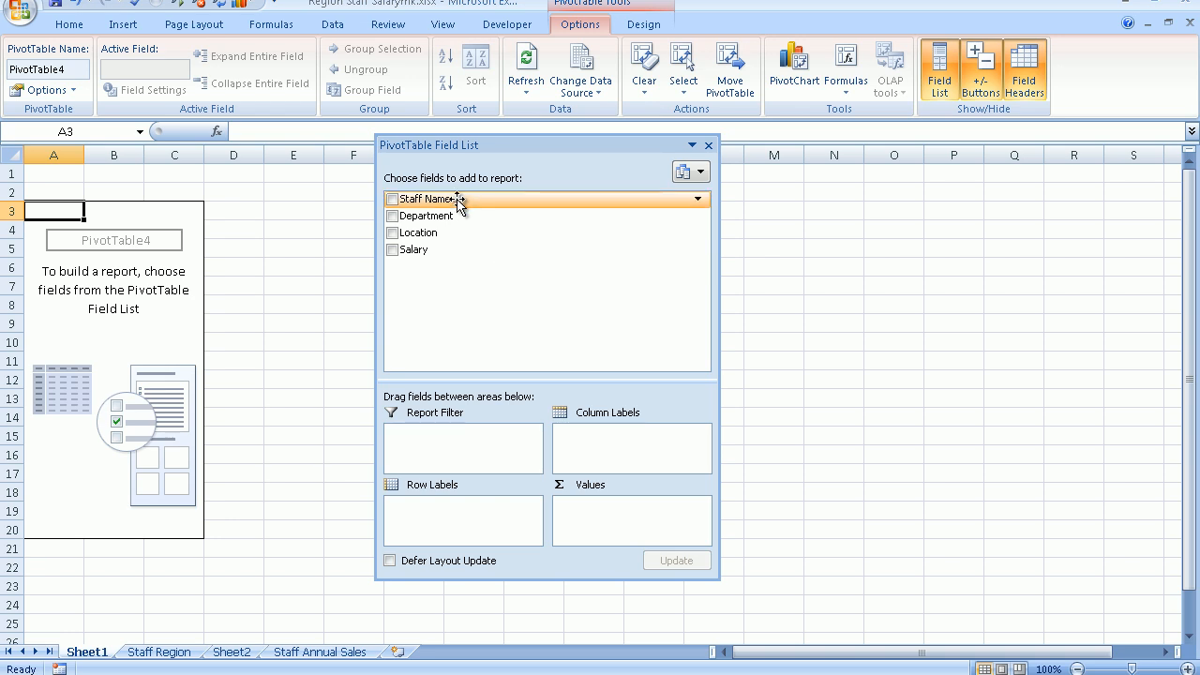
{"action": "mouse_move", "coordinate": [427, 249]}
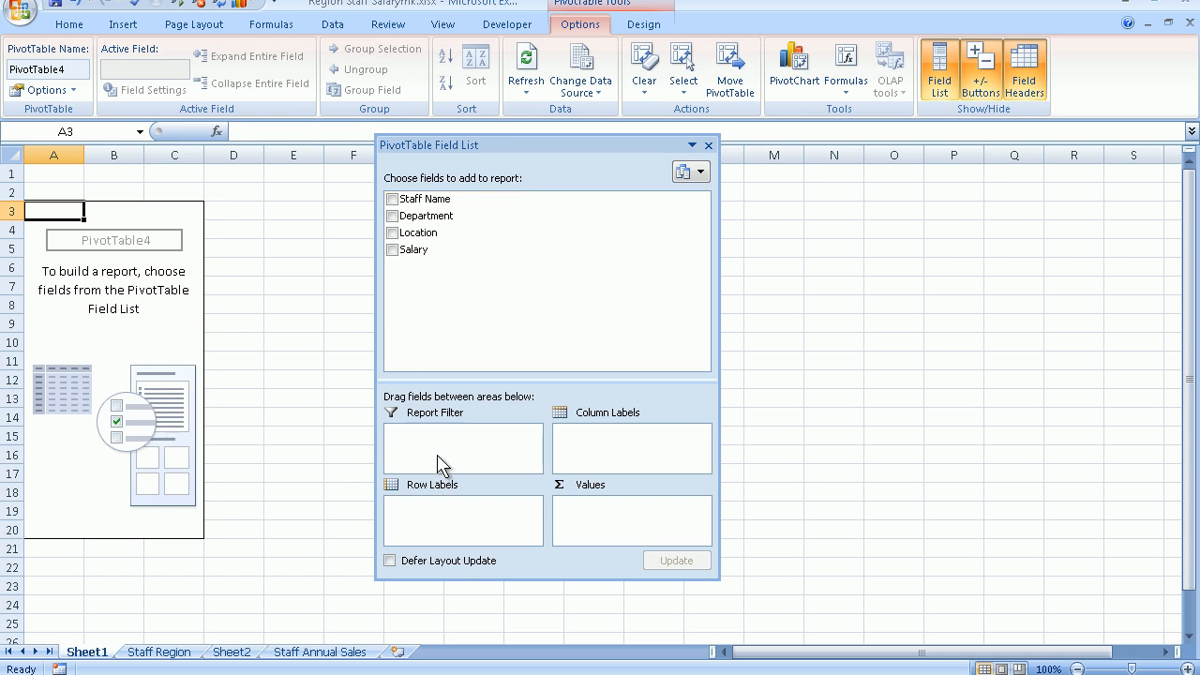
{"action": "mouse_move", "coordinate": [516, 519]}
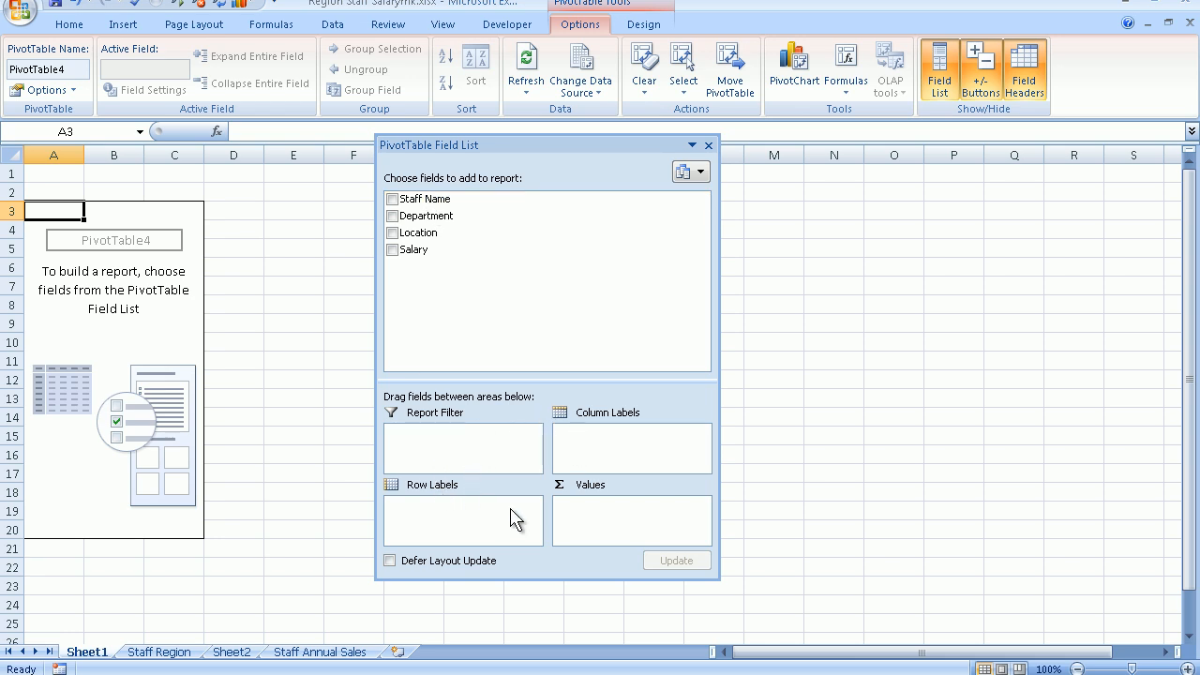
{"action": "mouse_move", "coordinate": [598, 471]}
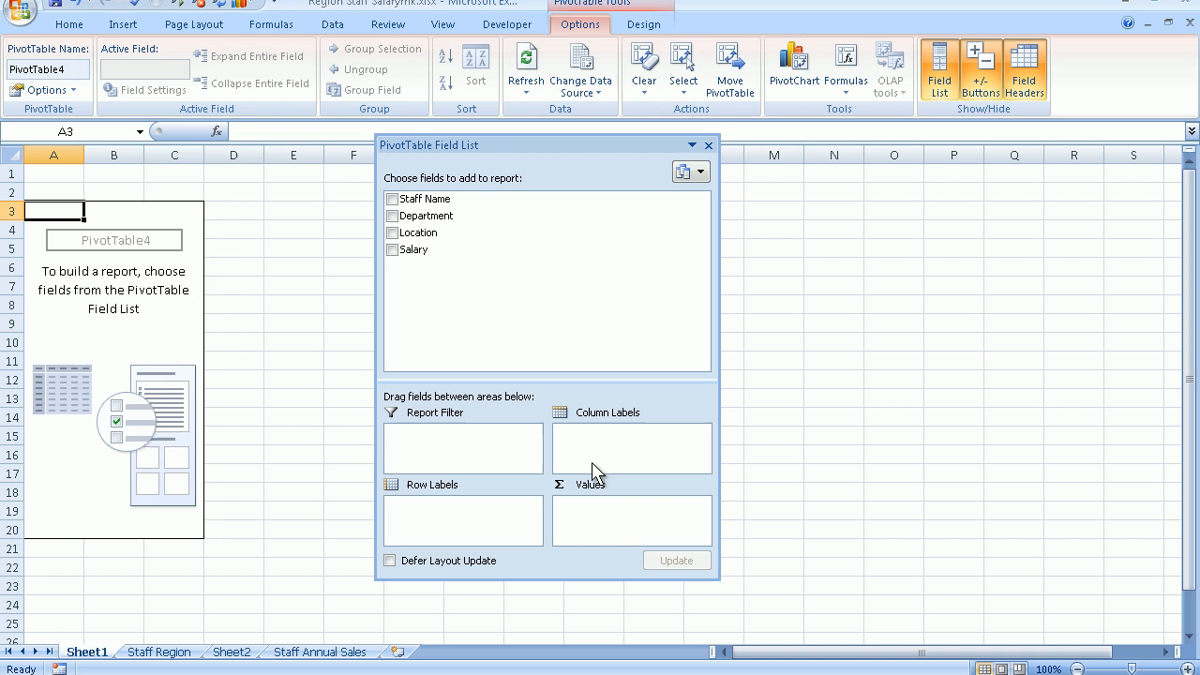
{"action": "mouse_move", "coordinate": [505, 460]}
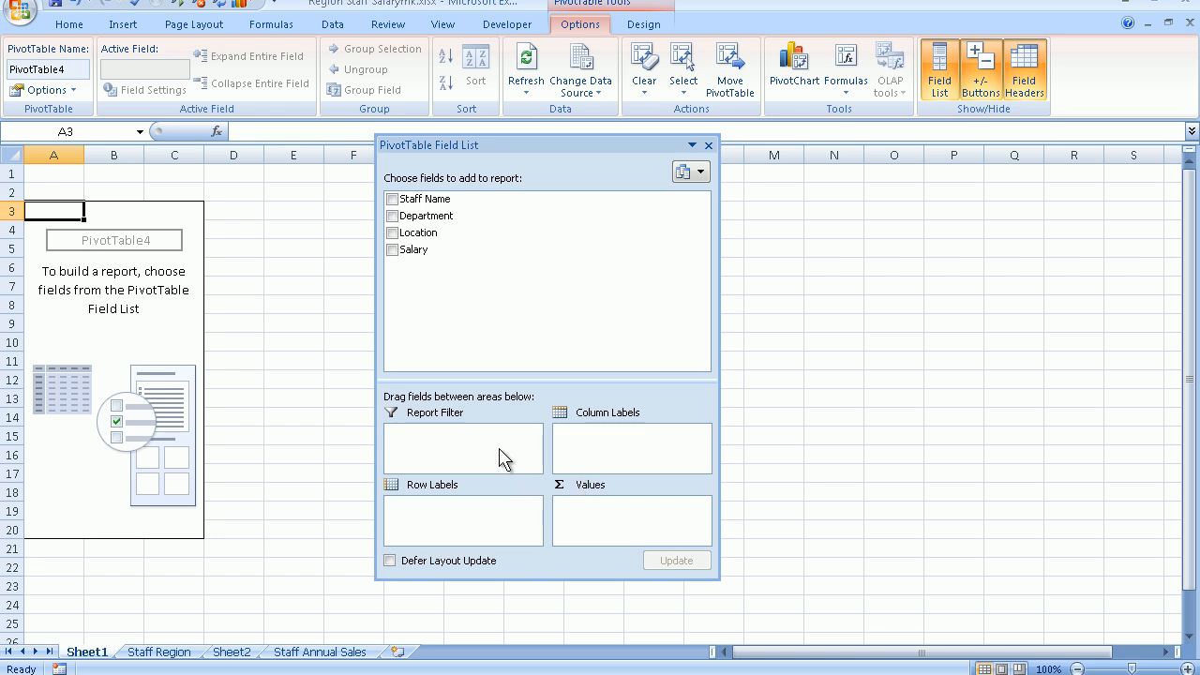
{"action": "mouse_move", "coordinate": [587, 440]}
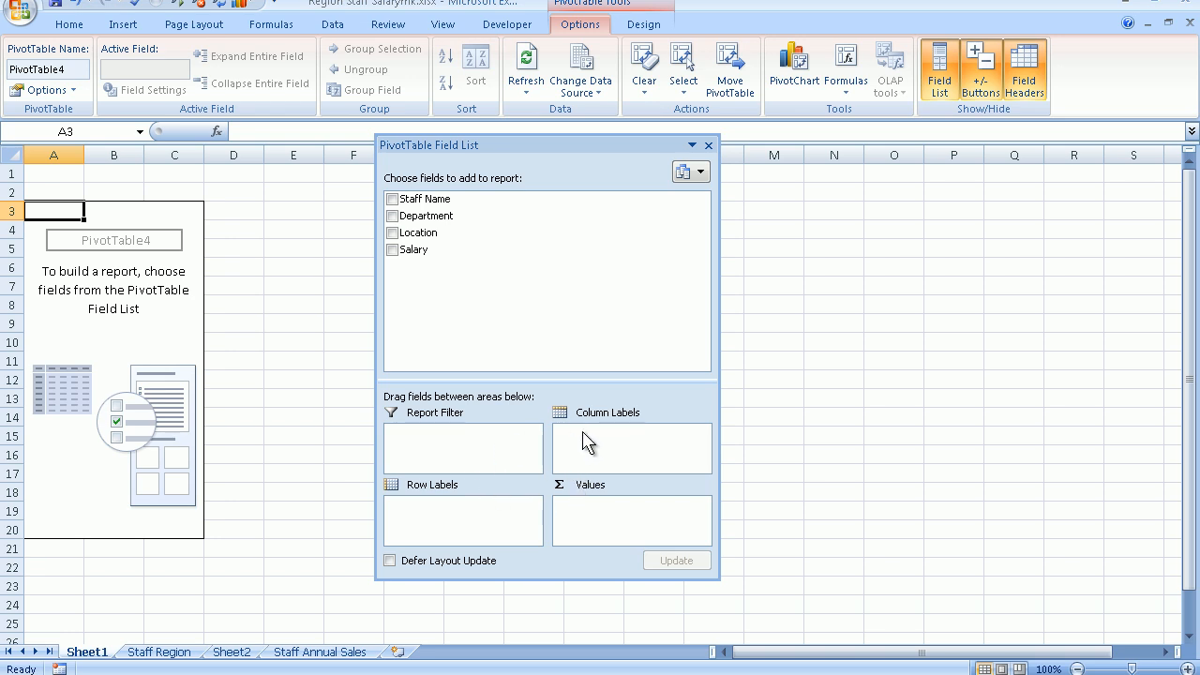
{"action": "mouse_move", "coordinate": [580, 517]}
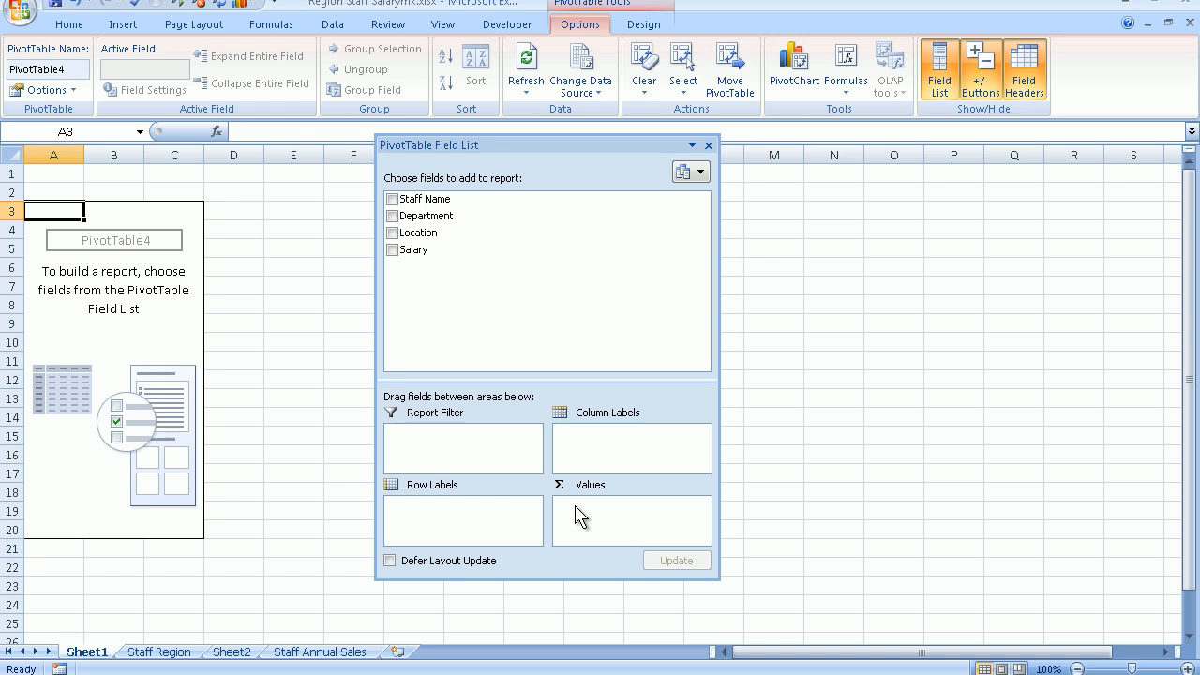
{"action": "mouse_move", "coordinate": [488, 438]}
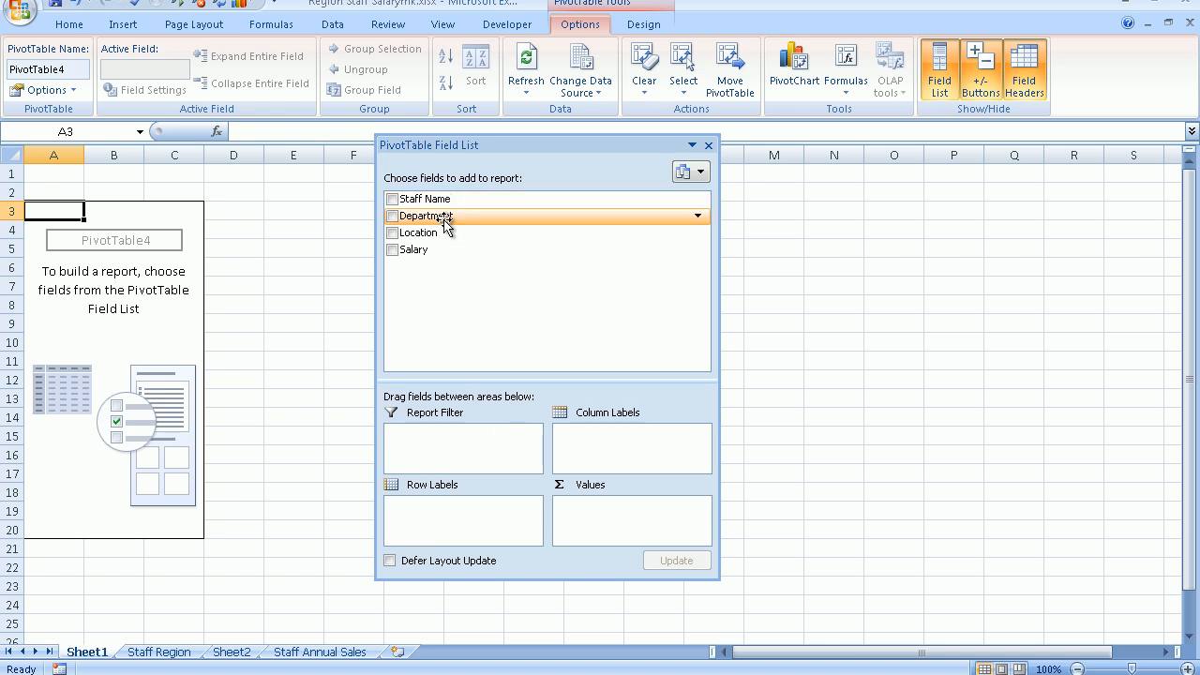
- Put Department in Row Labels, listing Administration, Kitchen, Office and Transport
{"action": "left_click_drag", "start_coordinate": [442, 216], "coordinate": [459, 485]}
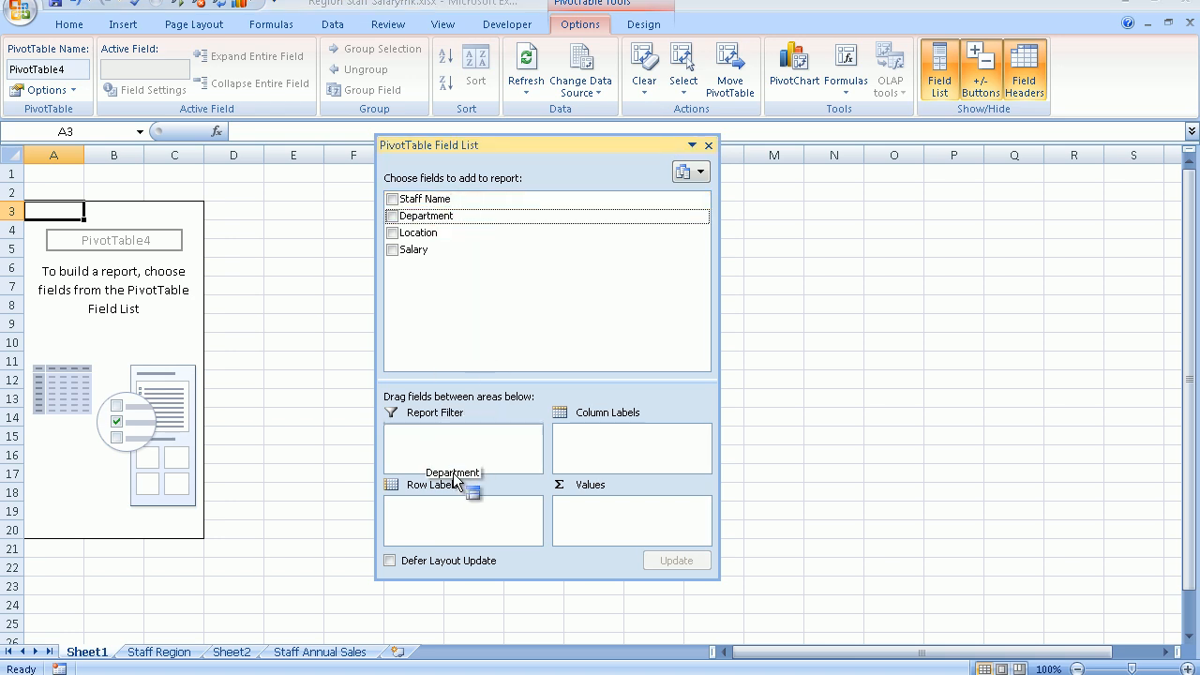
{"action": "left_click_drag", "start_coordinate": [453, 472], "coordinate": [440, 505]}
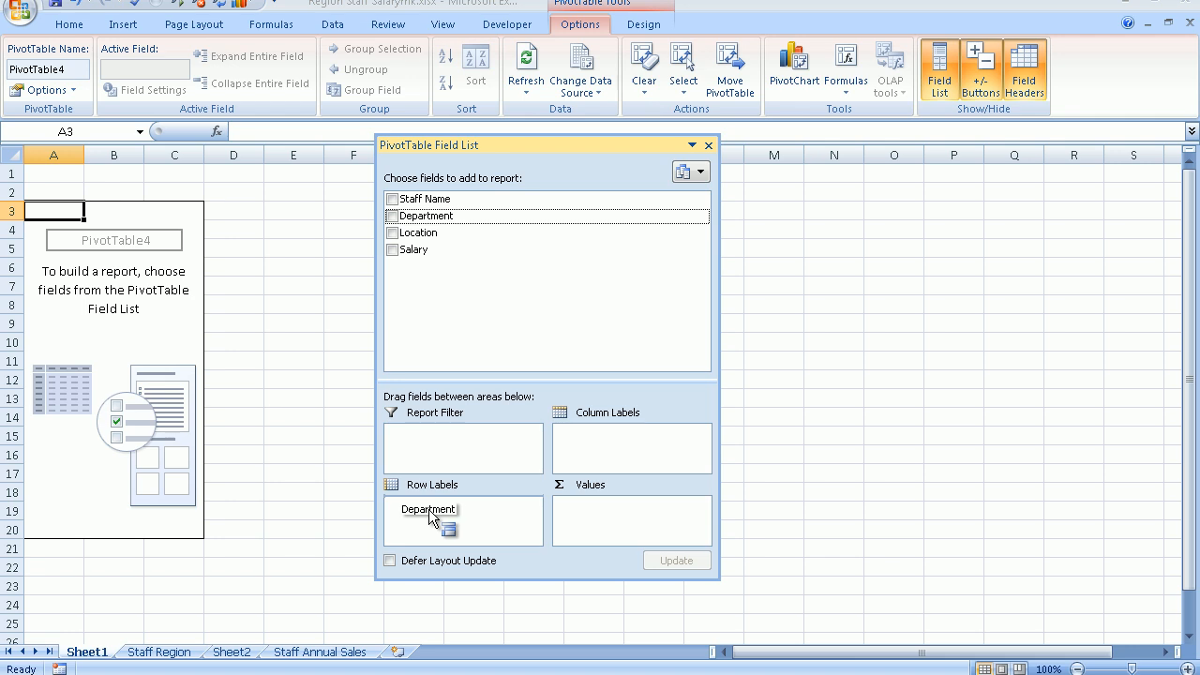
{"action": "left_click", "coordinate": [392, 216]}
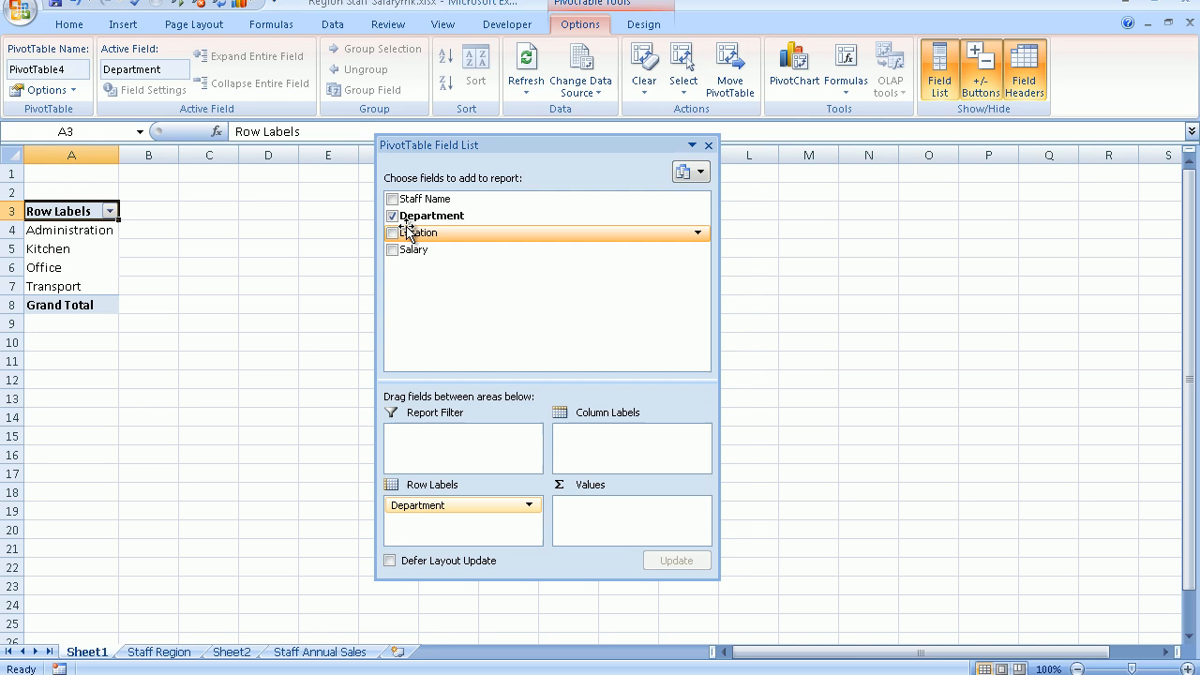
{"action": "mouse_move", "coordinate": [455, 235]}
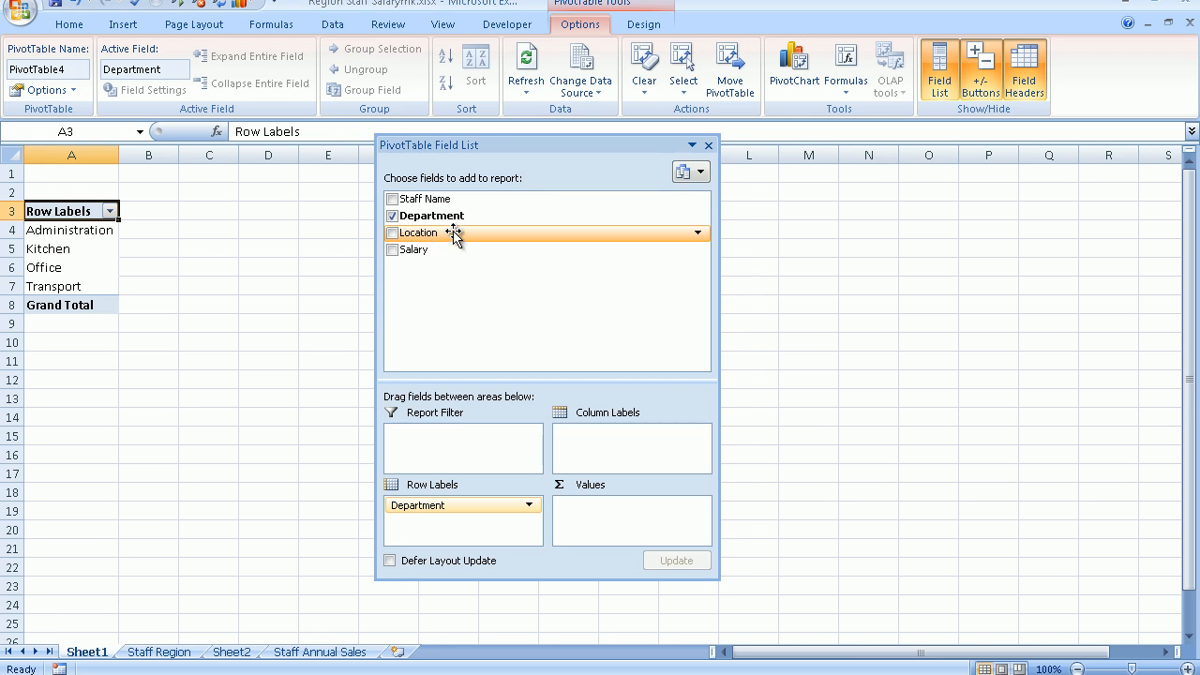
{"action": "mouse_move", "coordinate": [460, 242]}
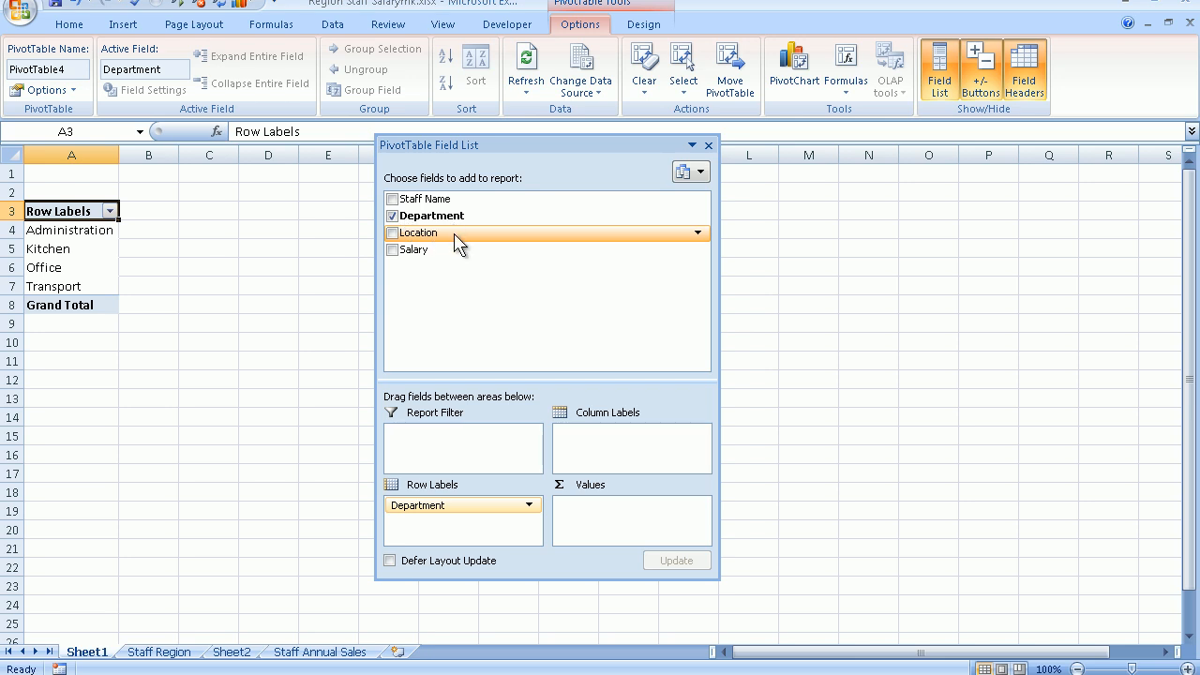
- Add Location to Row Labels, nested beneath Department
{"action": "left_click_drag", "start_coordinate": [417, 233], "coordinate": [434, 497]}
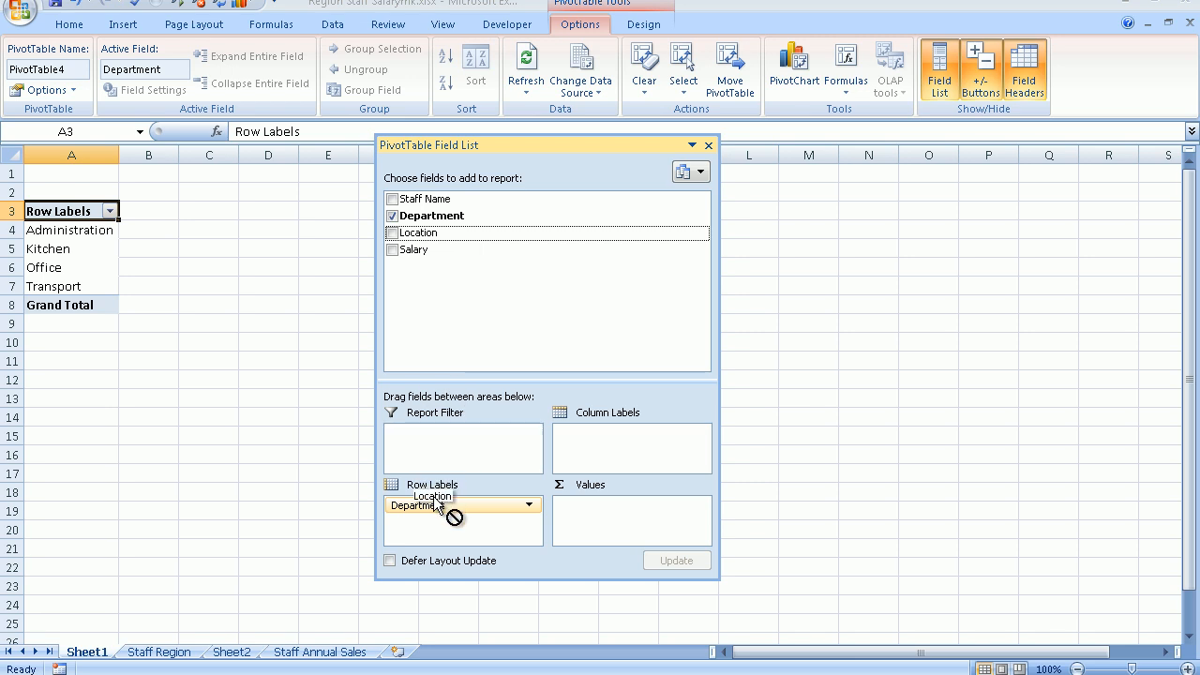
{"action": "left_click_drag", "start_coordinate": [431, 497], "coordinate": [417, 530]}
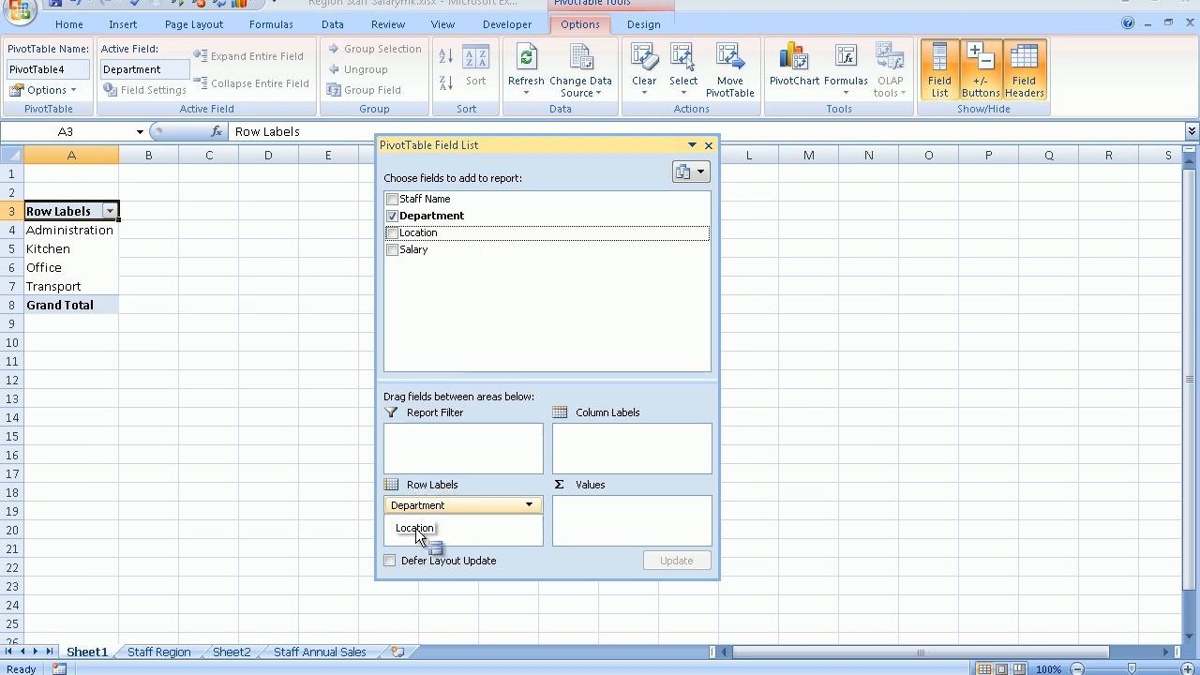
{"action": "left_click", "coordinate": [391, 232]}
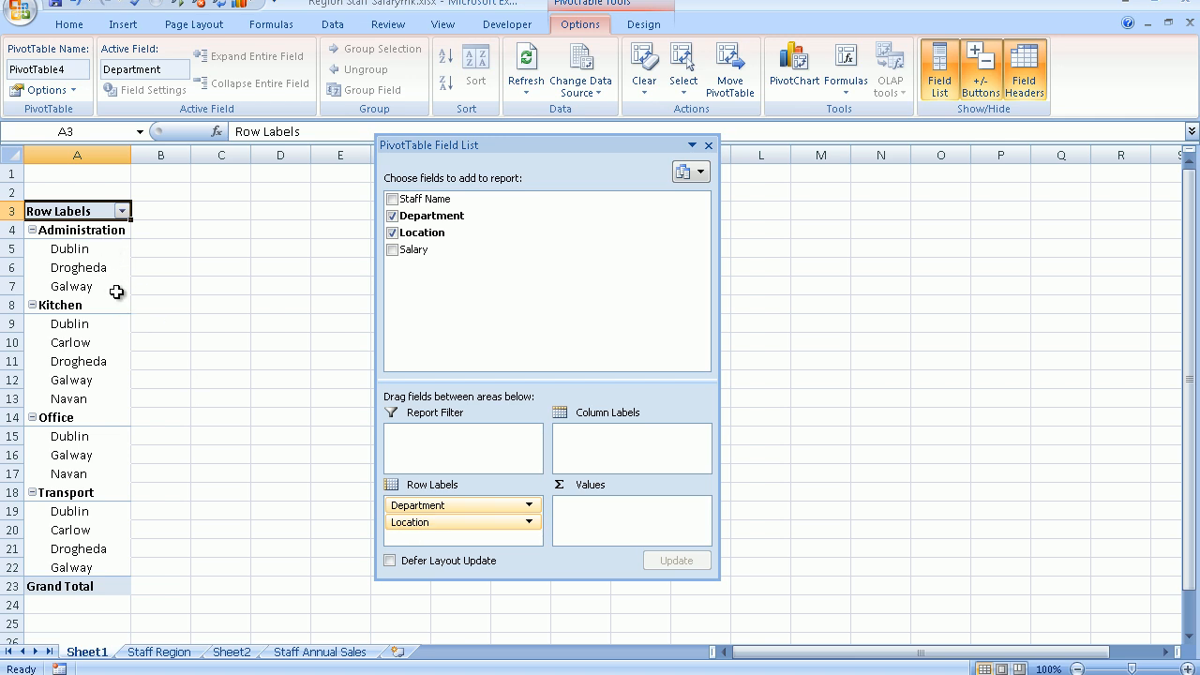
{"action": "mouse_move", "coordinate": [116, 287]}
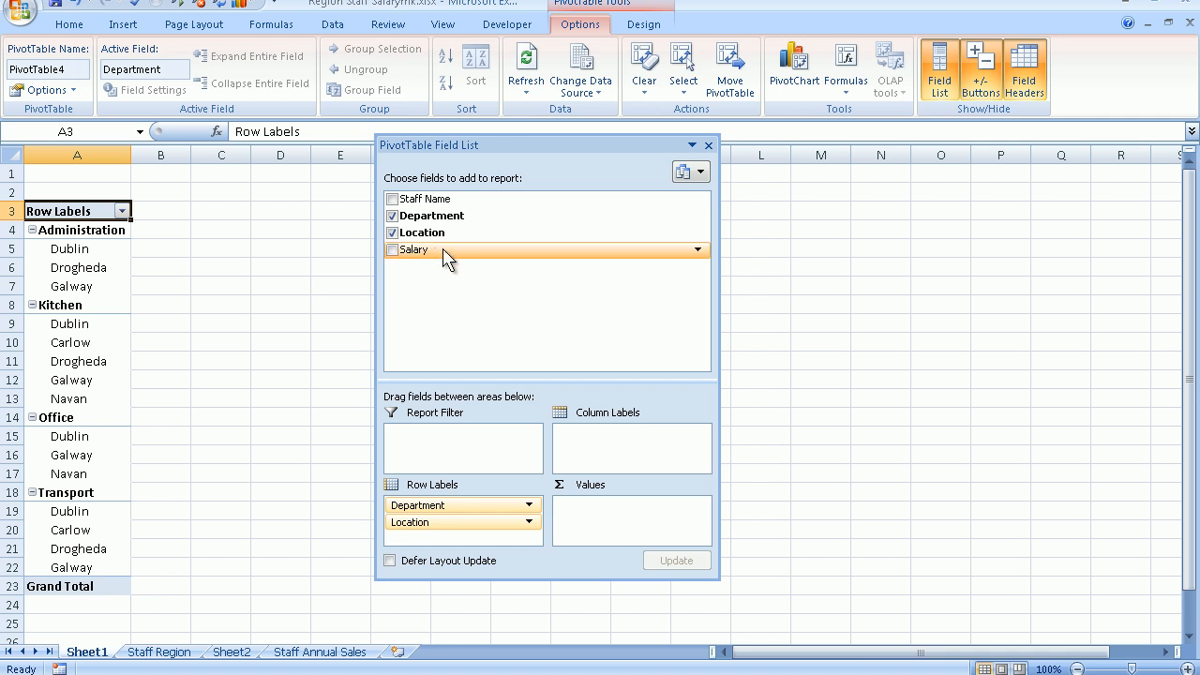
- Add Salary to Values as Sum of Salary, grand total 728820
{"action": "left_click_drag", "start_coordinate": [445, 249], "coordinate": [621, 513]}
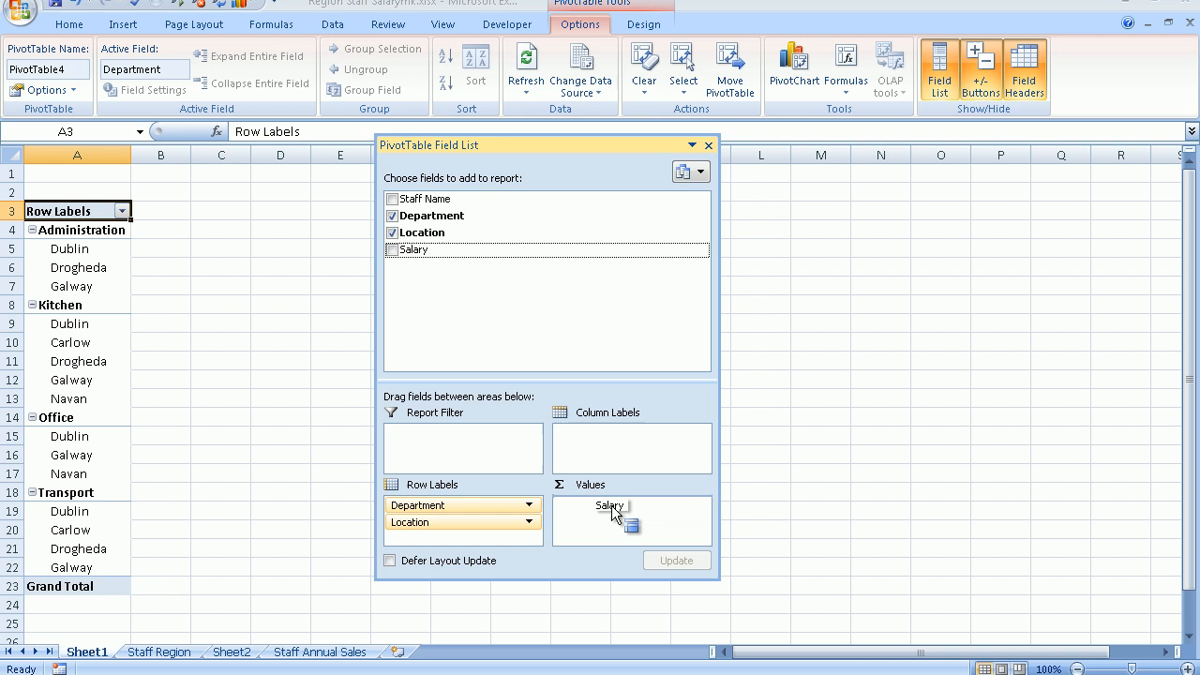
{"action": "mouse_move", "coordinate": [612, 517]}
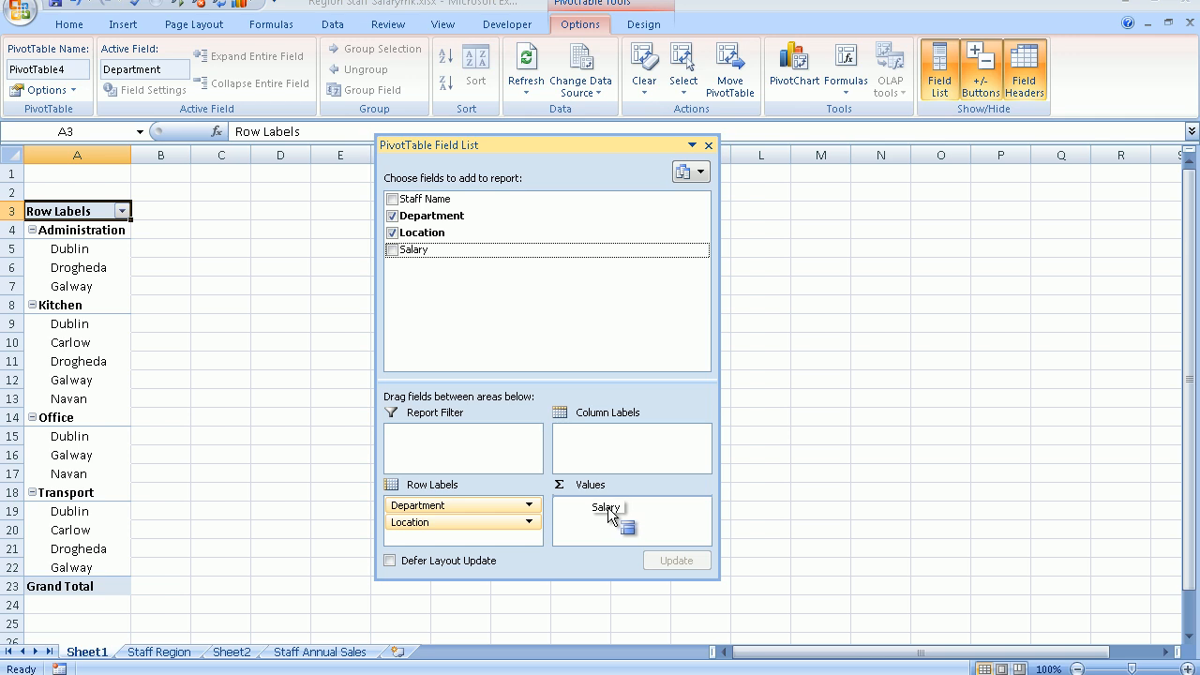
{"action": "left_click", "coordinate": [392, 250]}
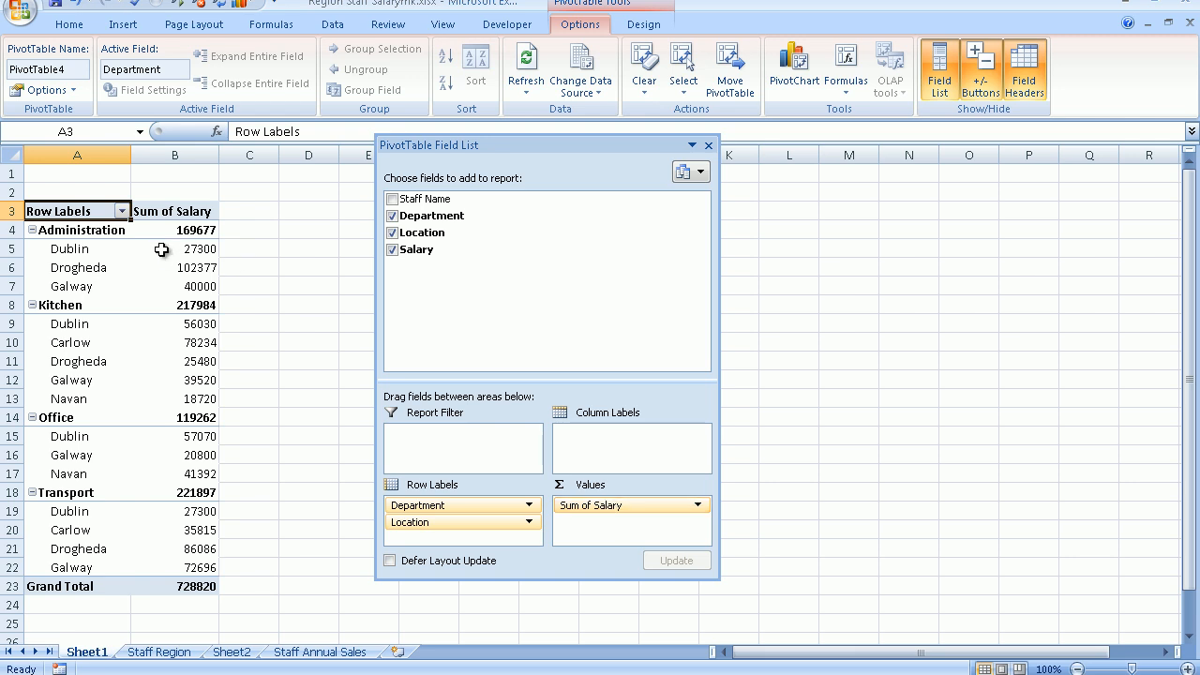
{"action": "mouse_move", "coordinate": [98, 230]}
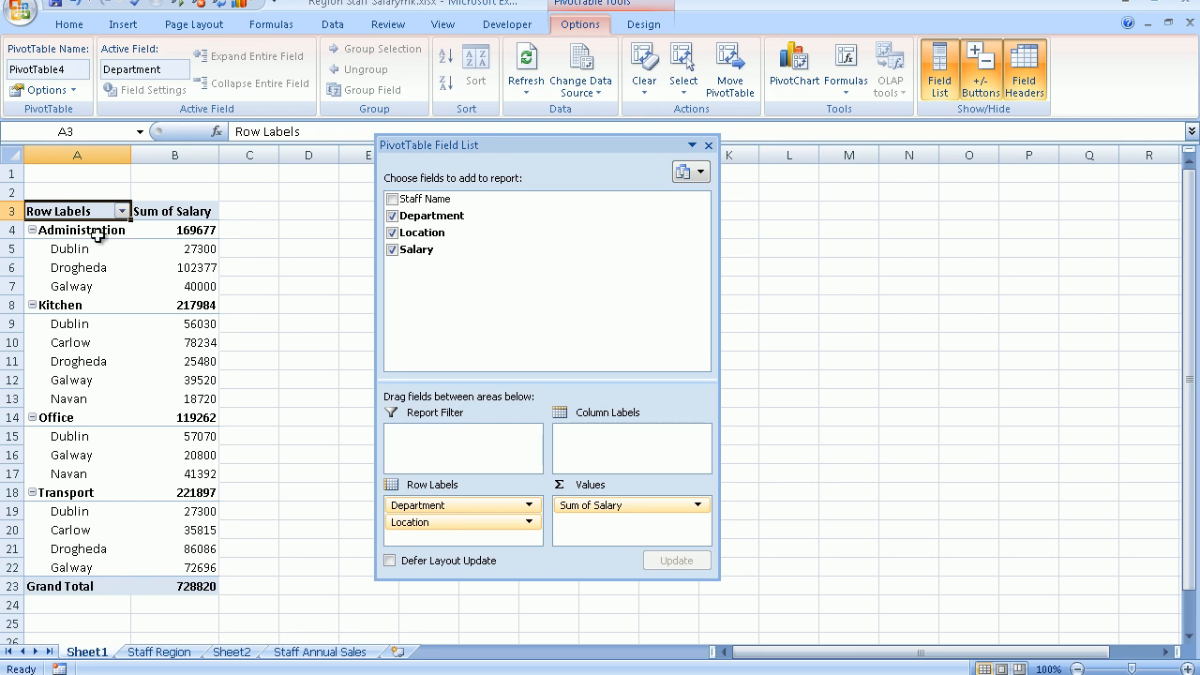
{"action": "mouse_move", "coordinate": [93, 233]}
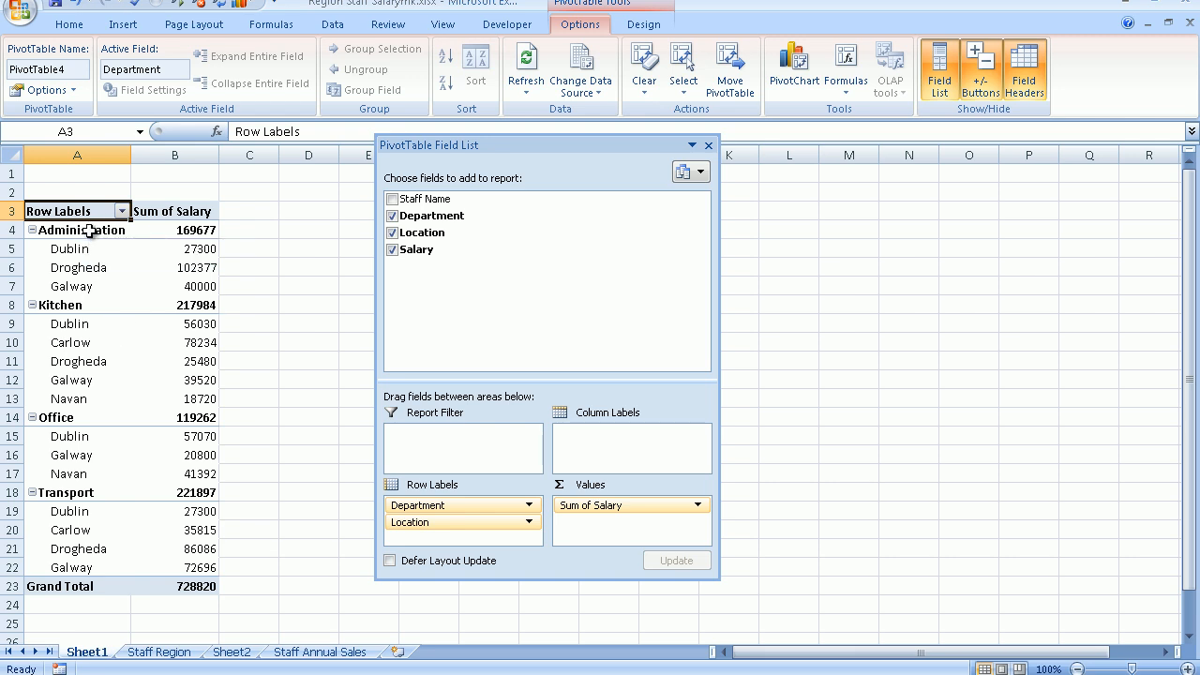
{"action": "mouse_move", "coordinate": [79, 248]}
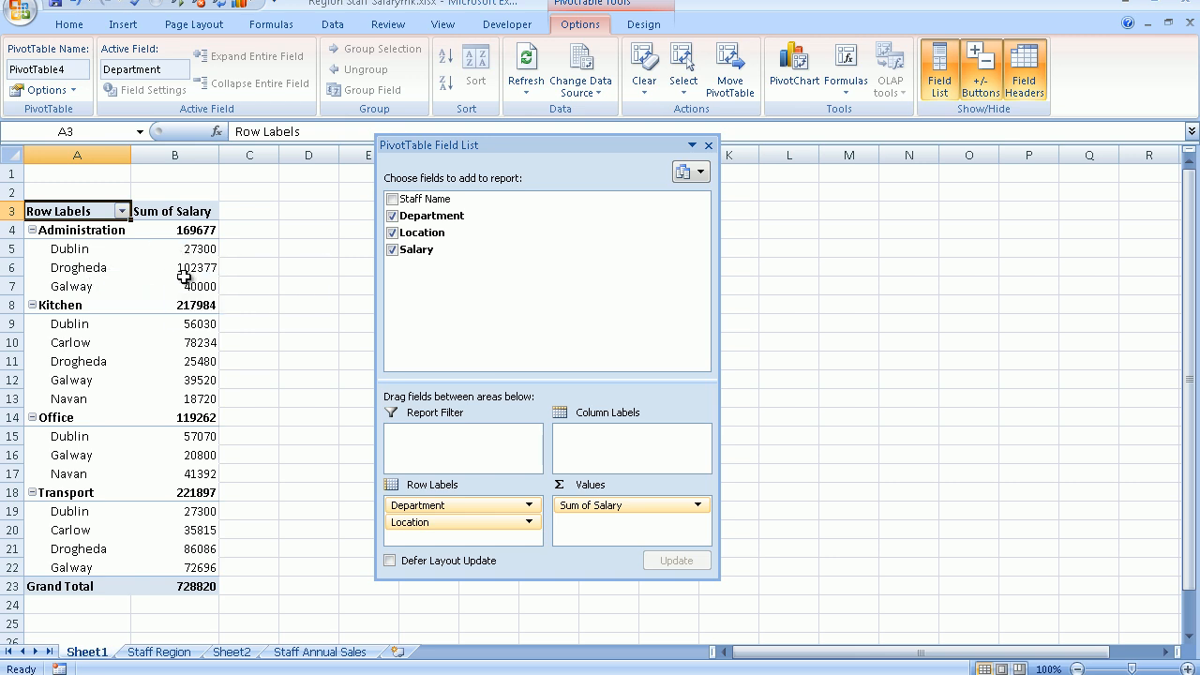
{"action": "mouse_move", "coordinate": [171, 311]}
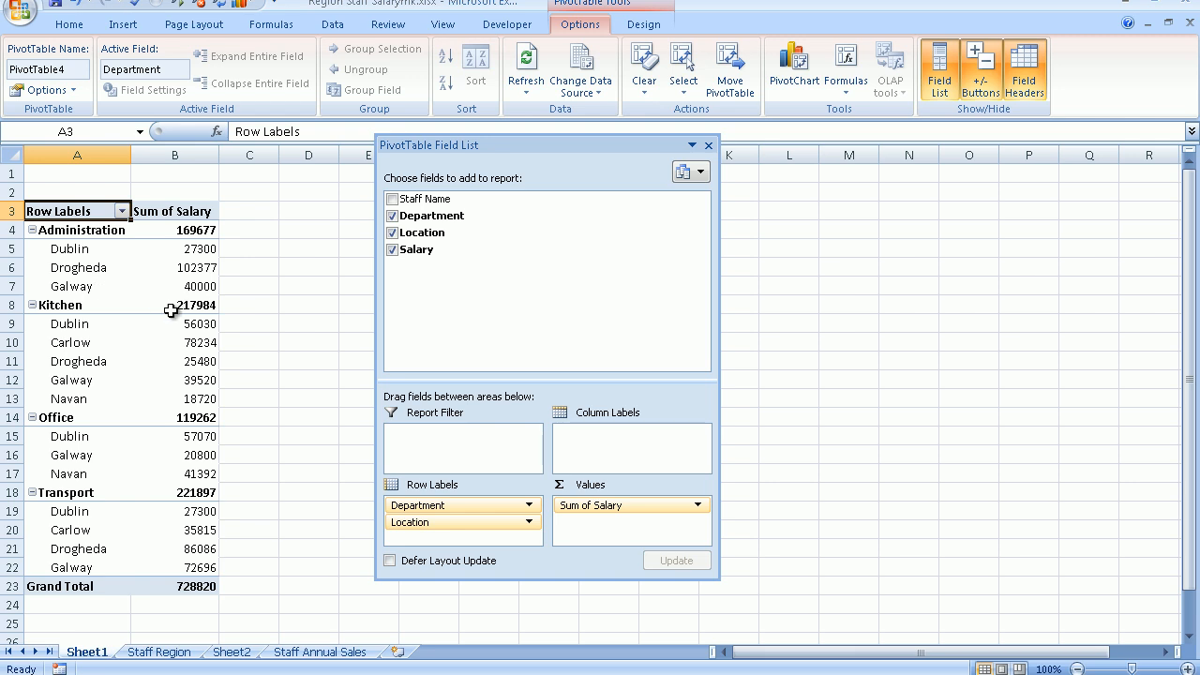
{"action": "mouse_move", "coordinate": [308, 369]}
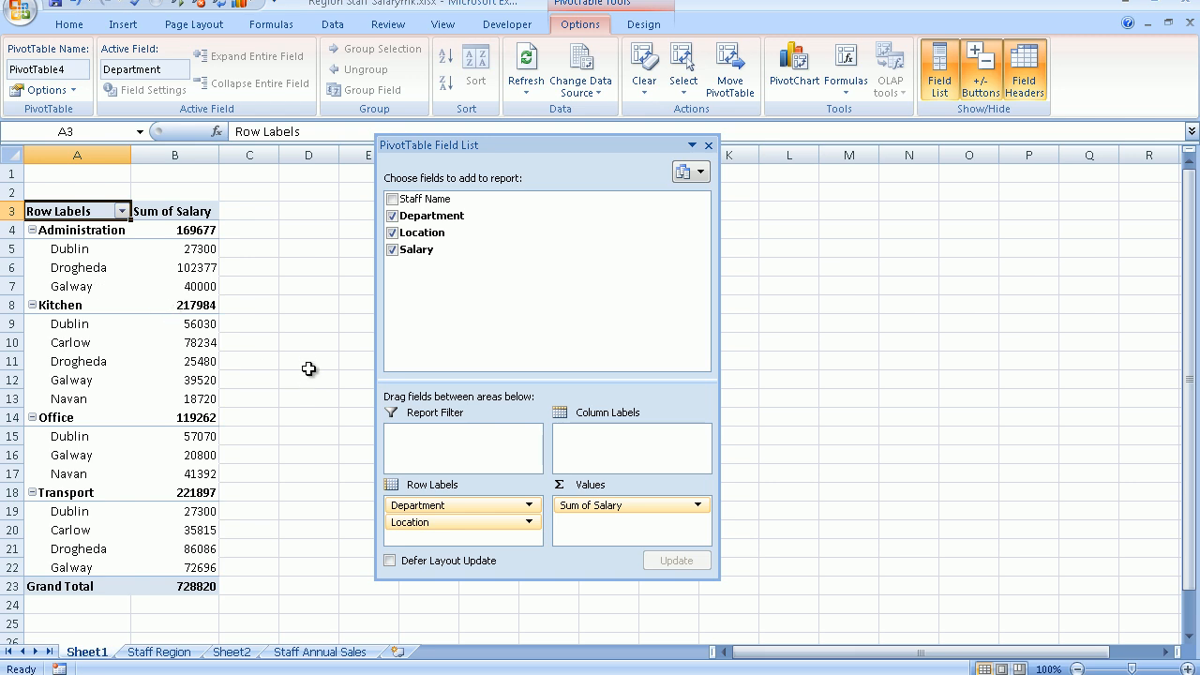
{"action": "mouse_move", "coordinate": [308, 362]}
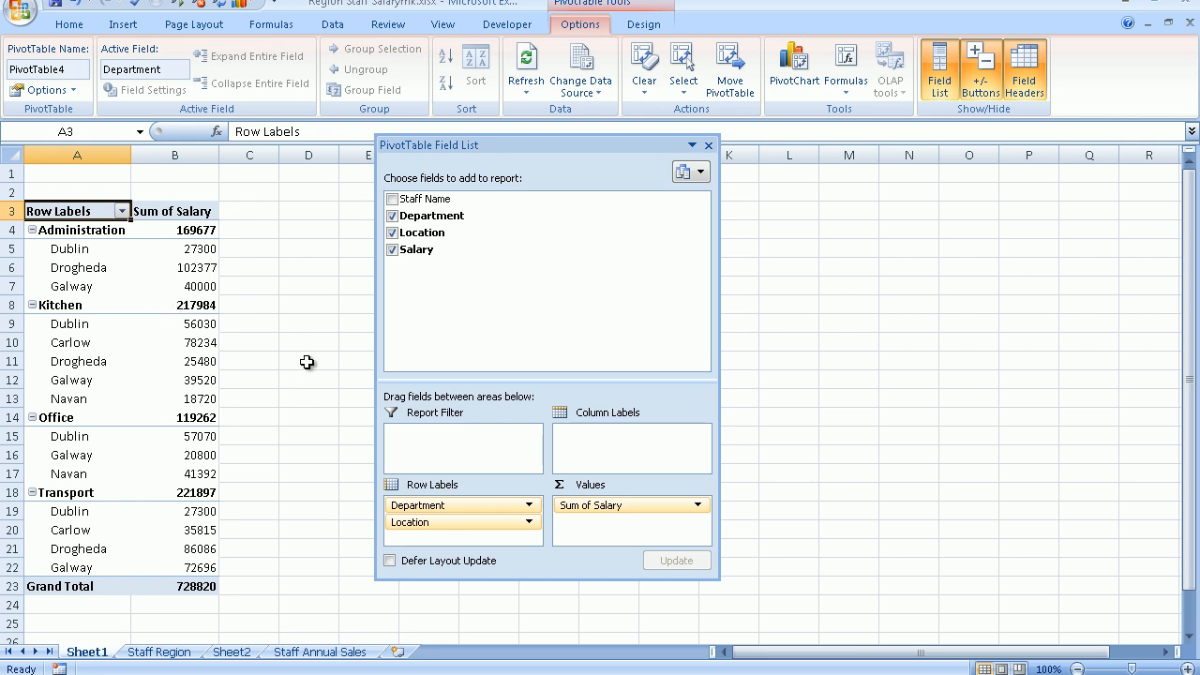
{"action": "mouse_move", "coordinate": [388, 172]}
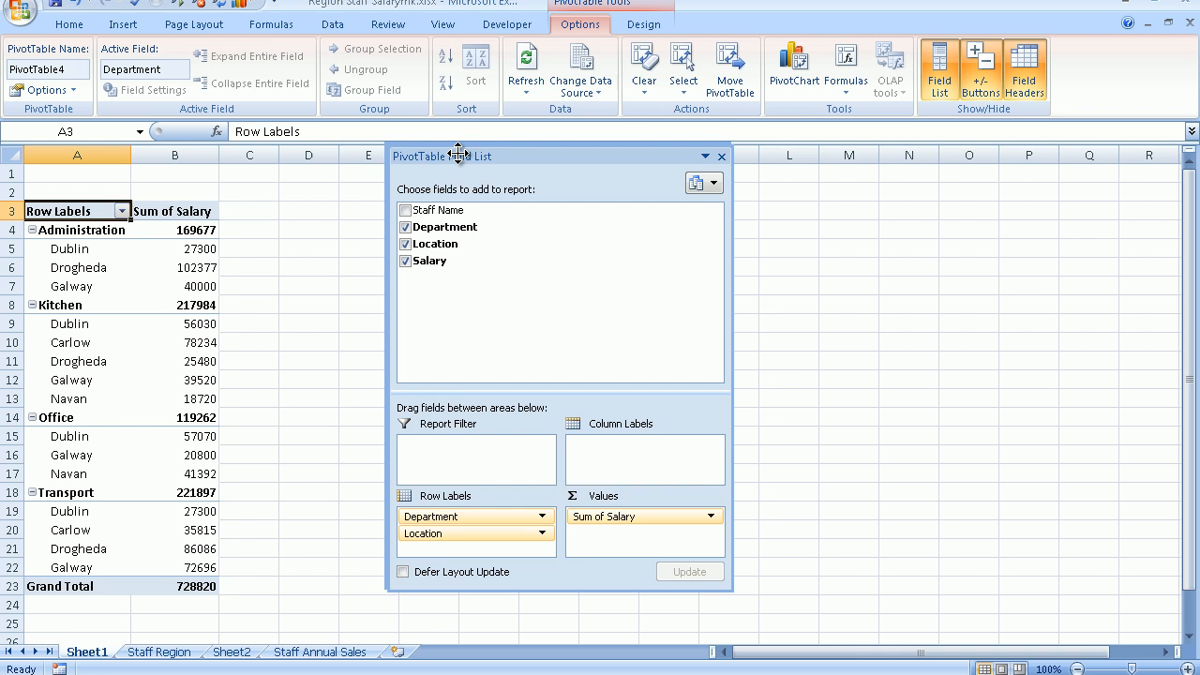
- Move the field list right and drag Department from Row Labels toward Column Labels
{"action": "left_click_drag", "start_coordinate": [459, 155], "coordinate": [563, 178]}
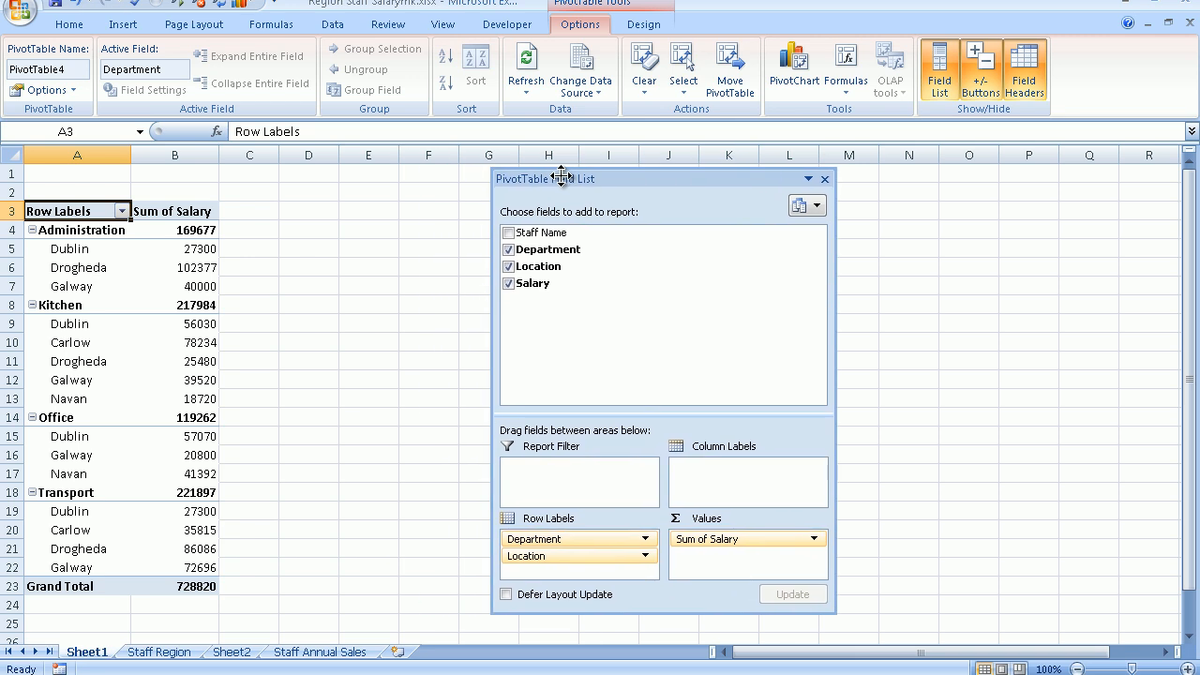
{"action": "mouse_move", "coordinate": [565, 185]}
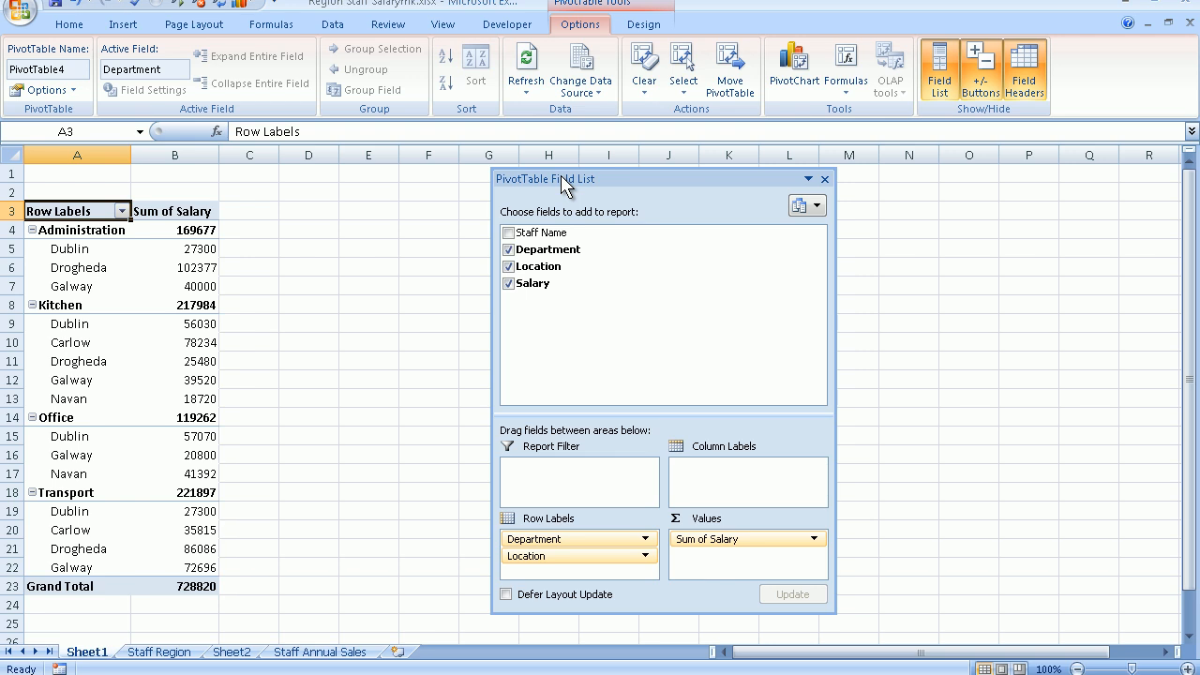
{"action": "mouse_move", "coordinate": [495, 382]}
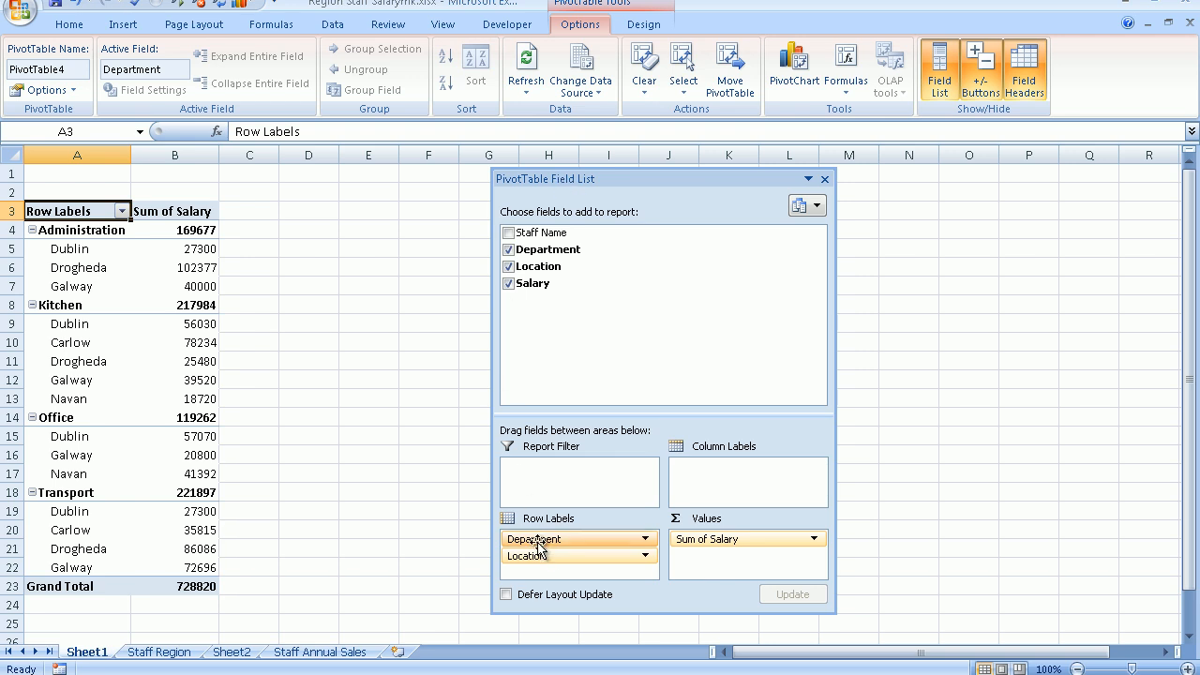
{"action": "mouse_move", "coordinate": [538, 538]}
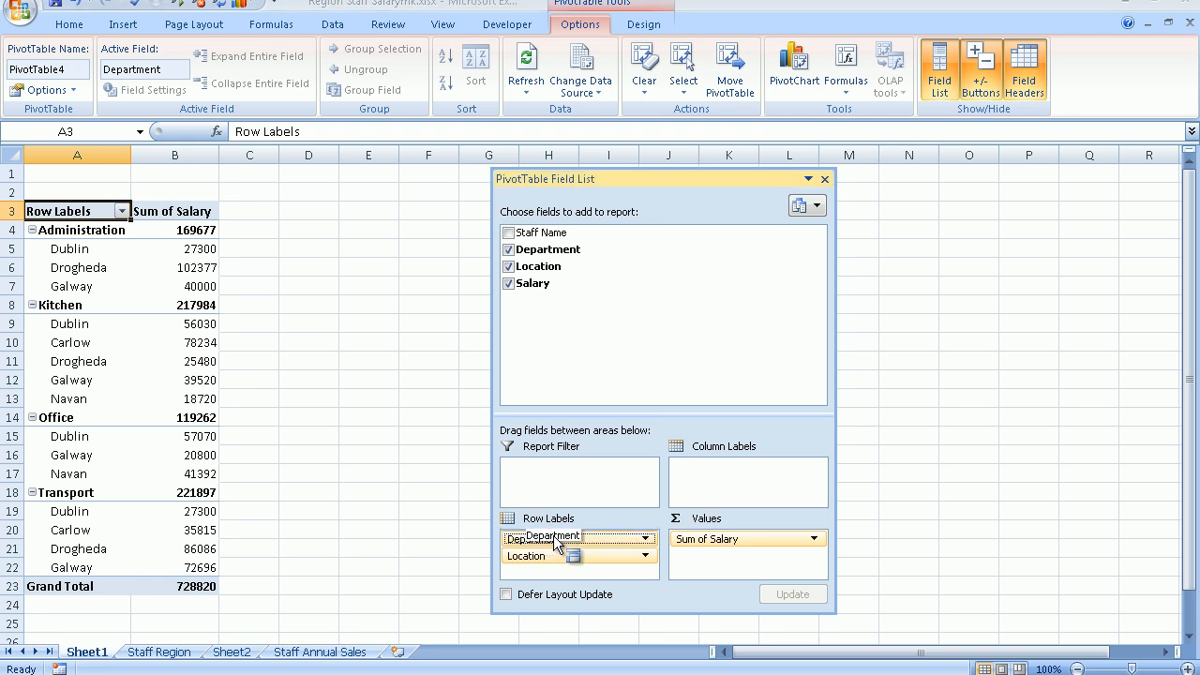
{"action": "left_click_drag", "start_coordinate": [557, 544], "coordinate": [717, 473]}
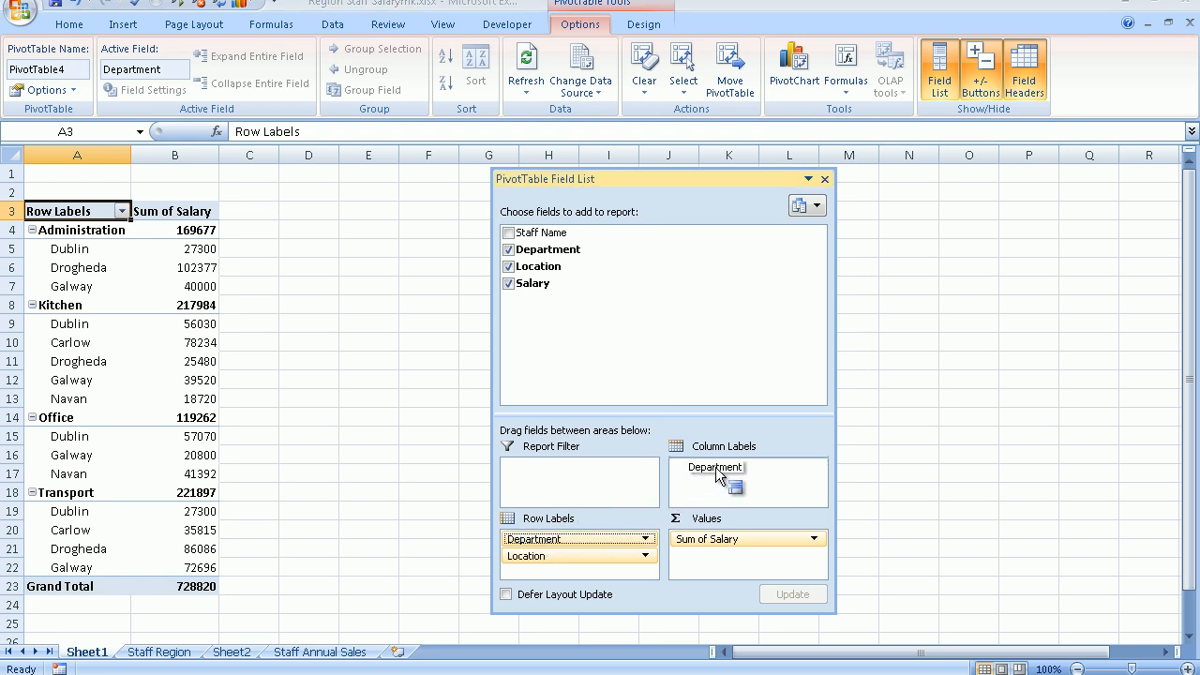